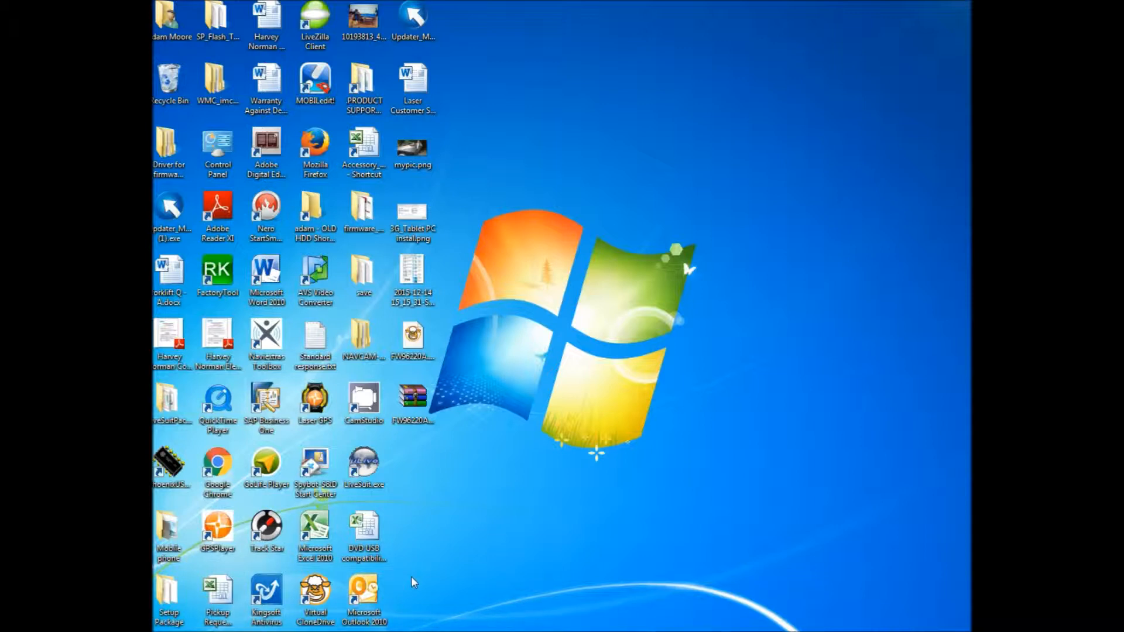
mouse_move(425, 556)
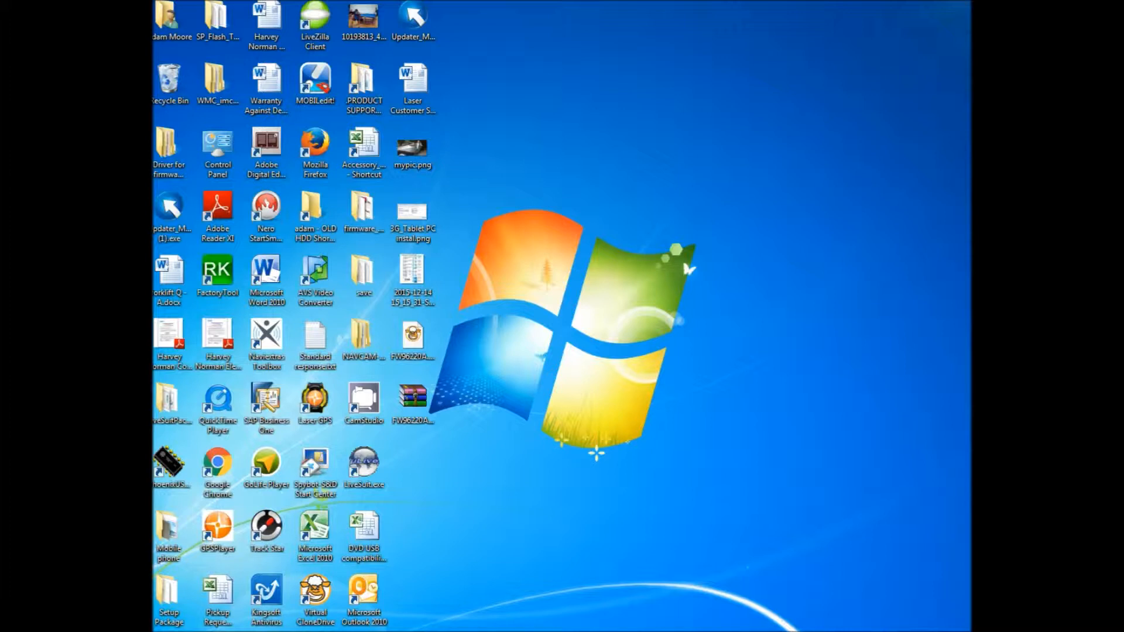
mouse_move(630, 599)
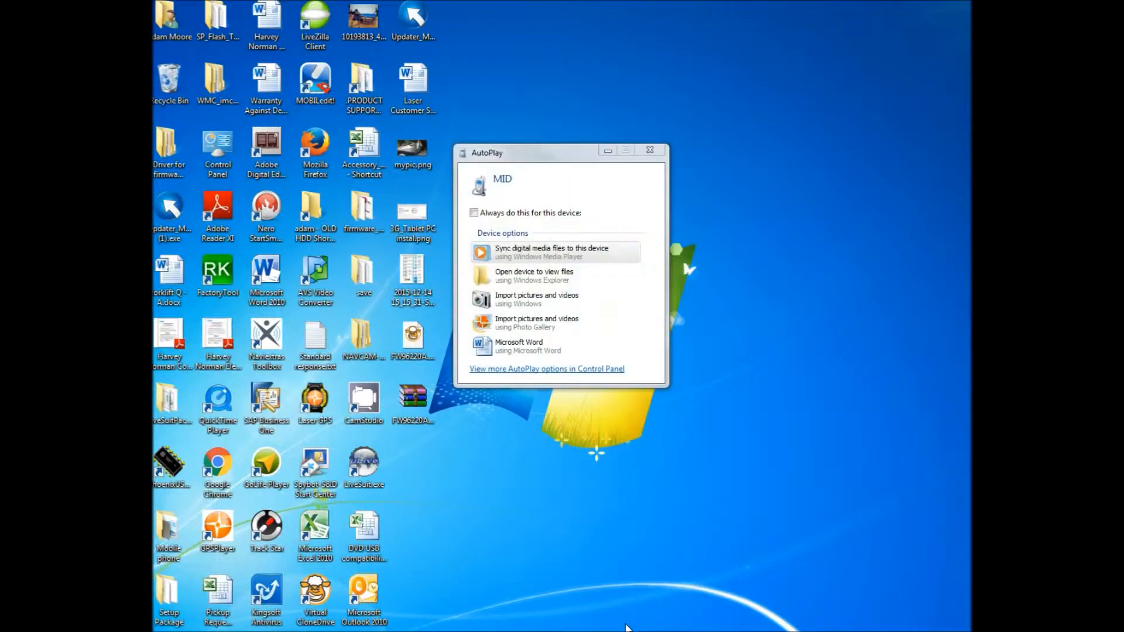
mouse_move(591, 320)
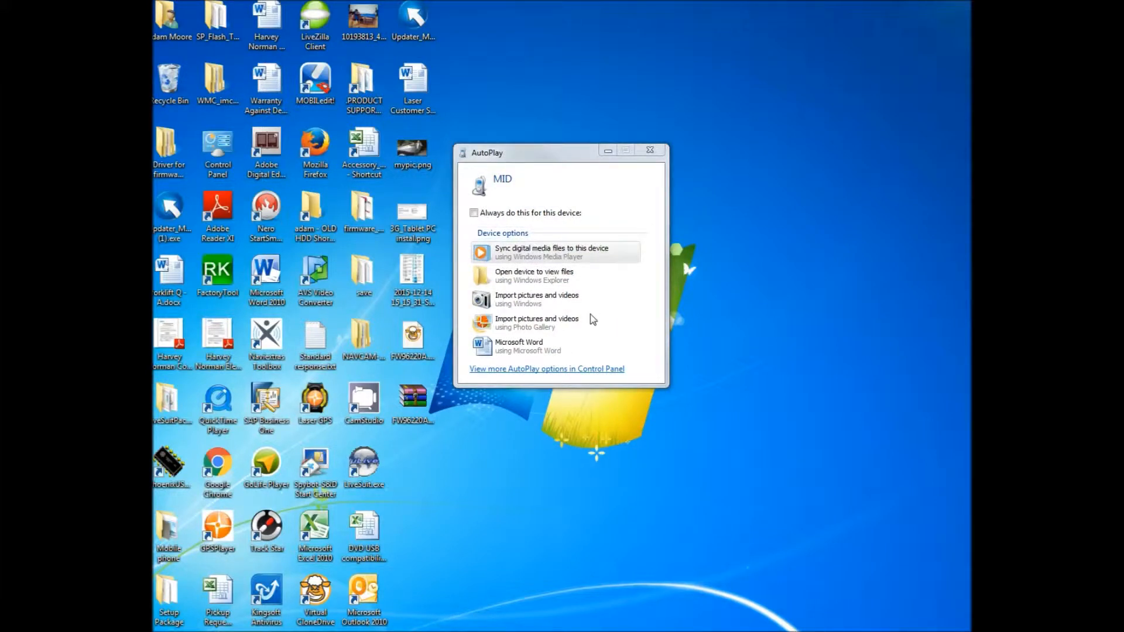
Step: Dismiss the tablet autoplay prompt, launch Adobe Digital Editions, and open the Getting Started book's options
left_click(650, 150)
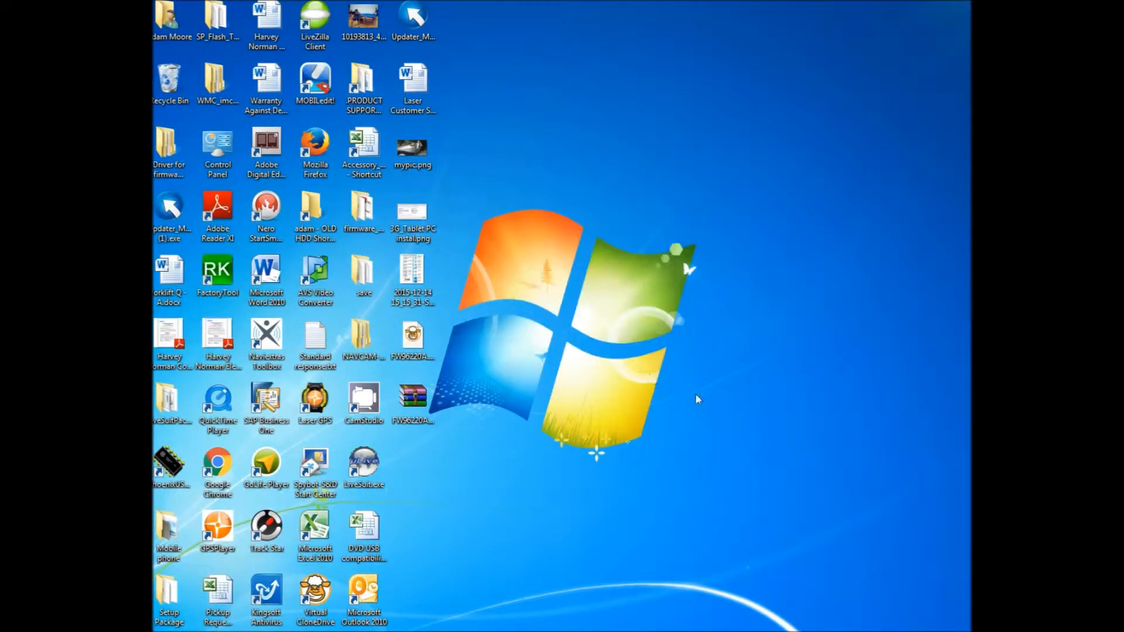
mouse_move(676, 471)
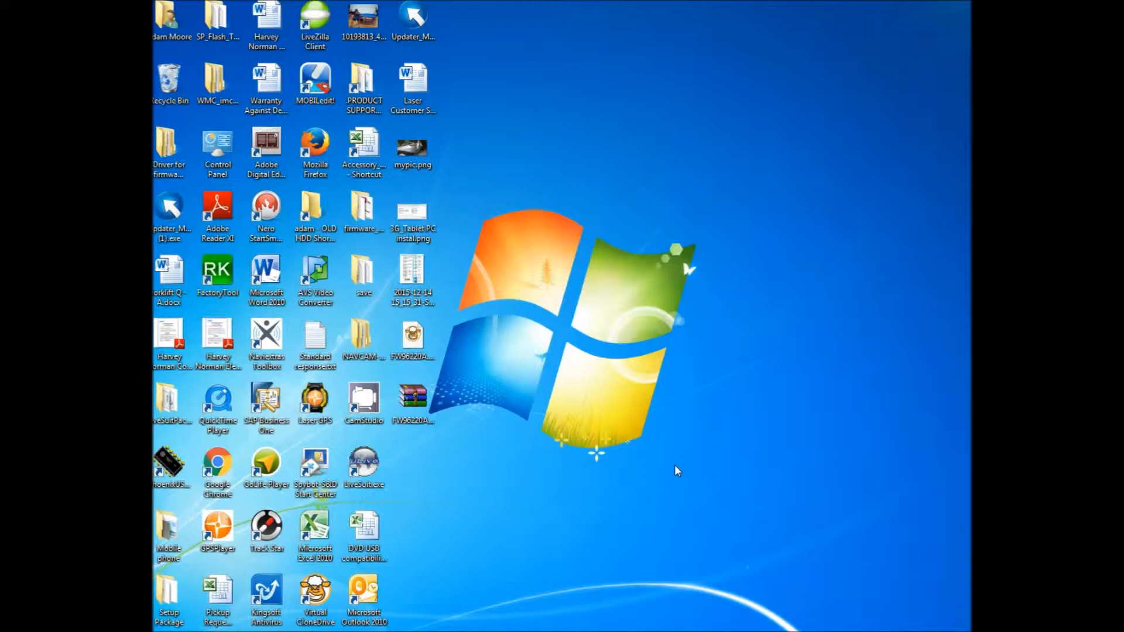
mouse_move(473, 271)
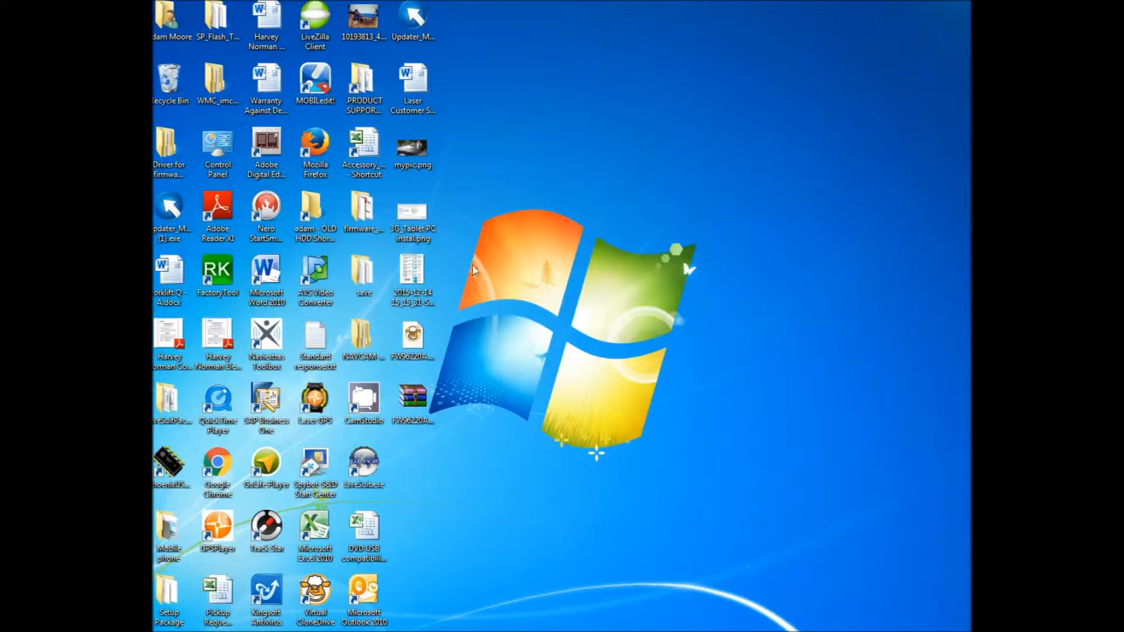
mouse_move(265, 143)
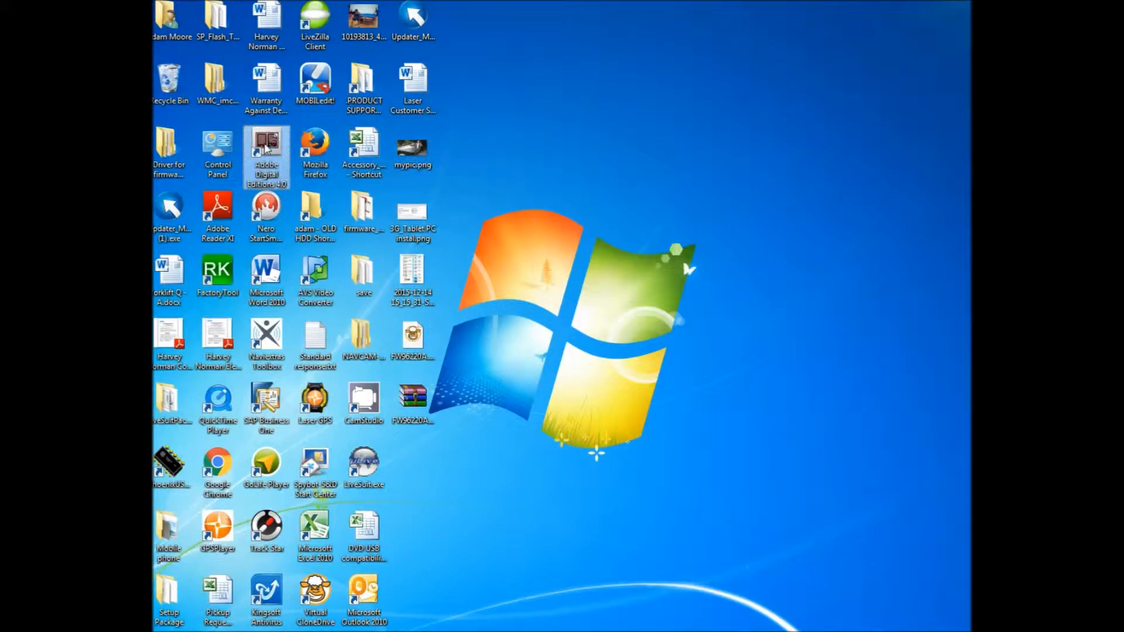
double_click(265, 150)
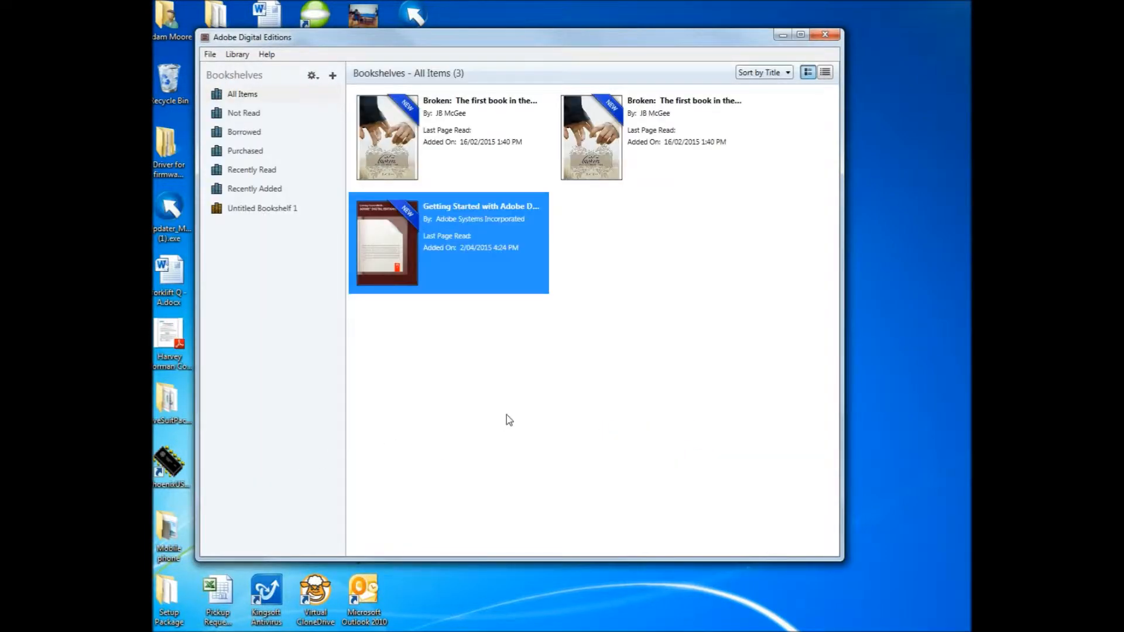
mouse_move(562, 237)
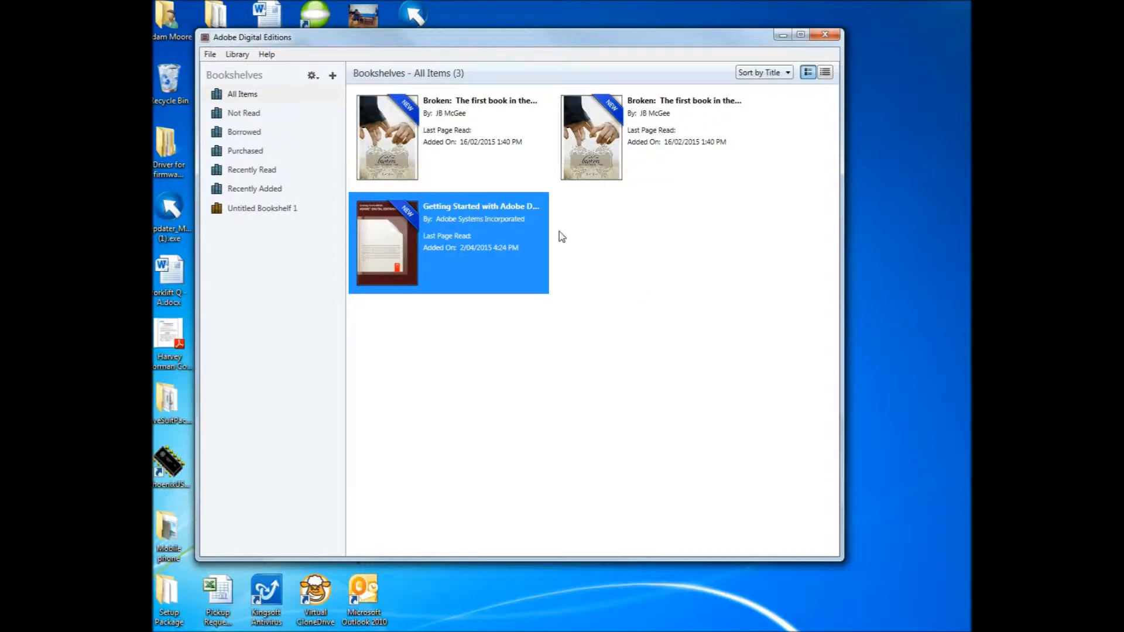
mouse_move(219, 66)
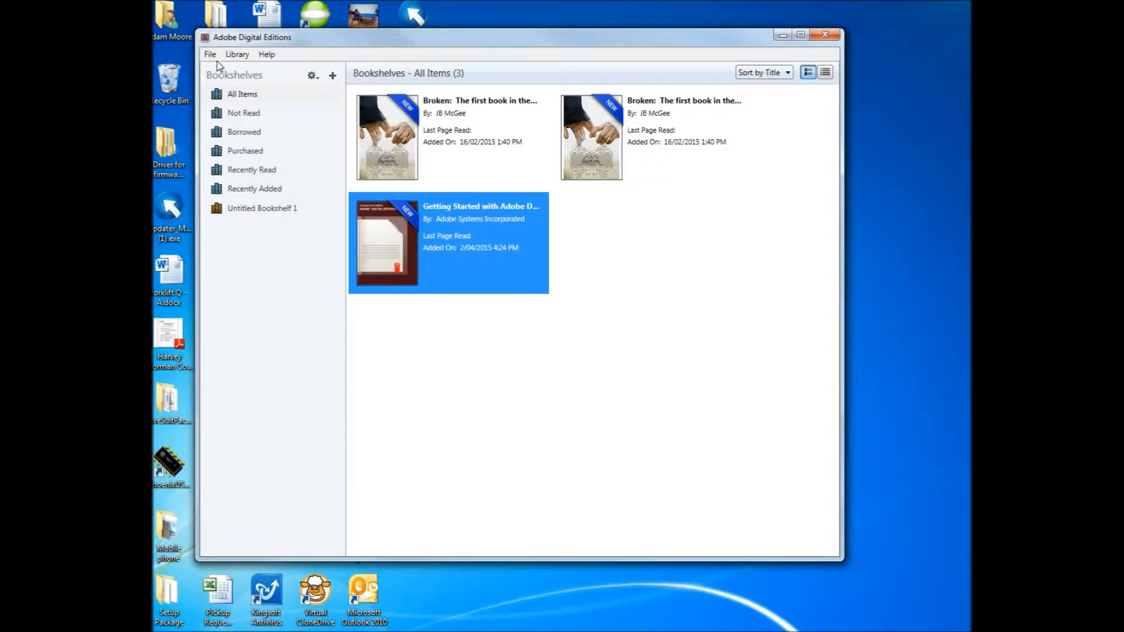
mouse_move(265, 88)
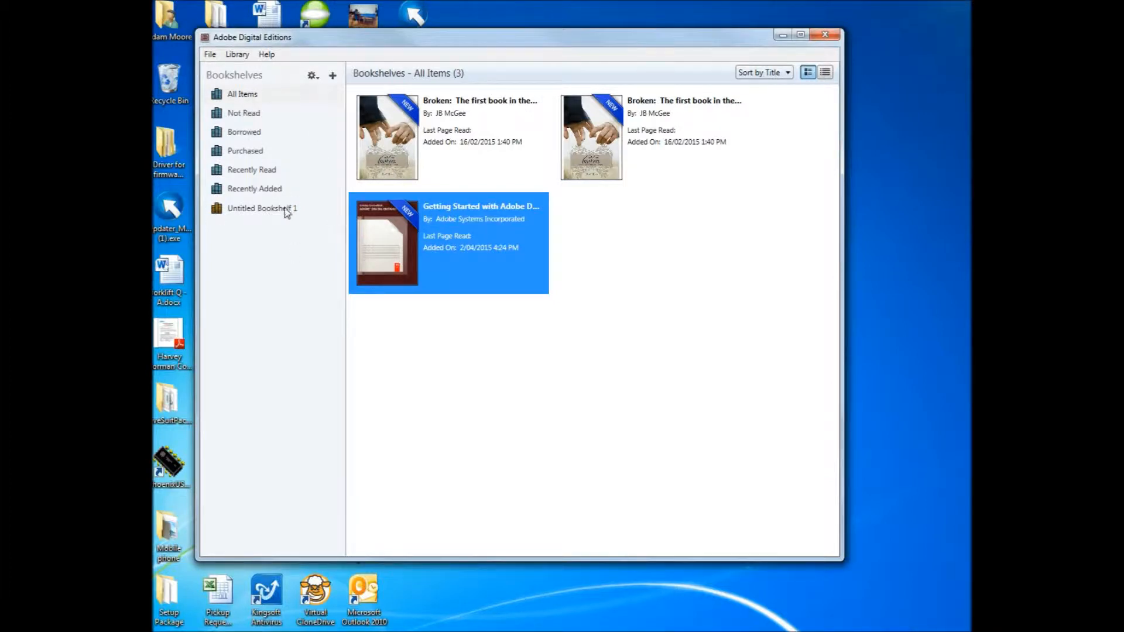
mouse_move(483, 393)
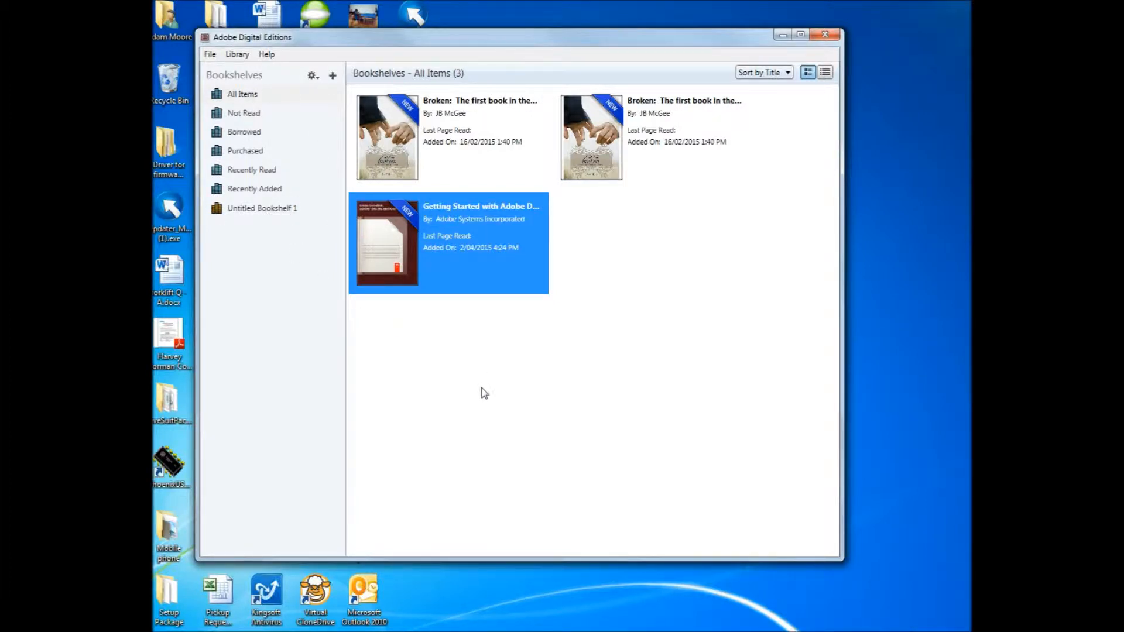
mouse_move(605, 428)
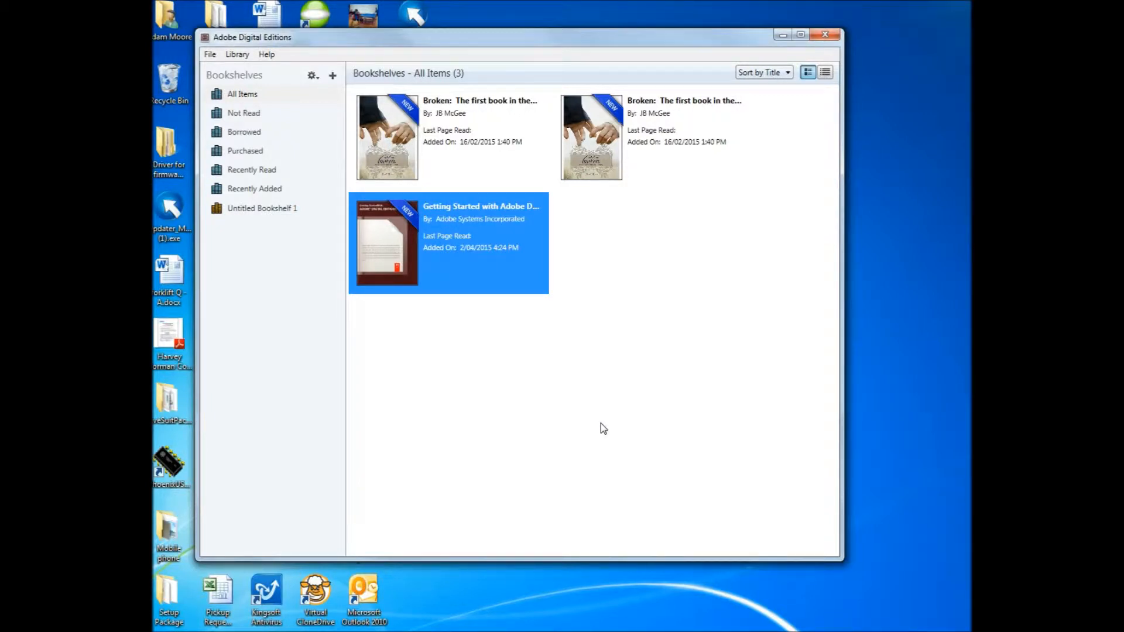
mouse_move(582, 282)
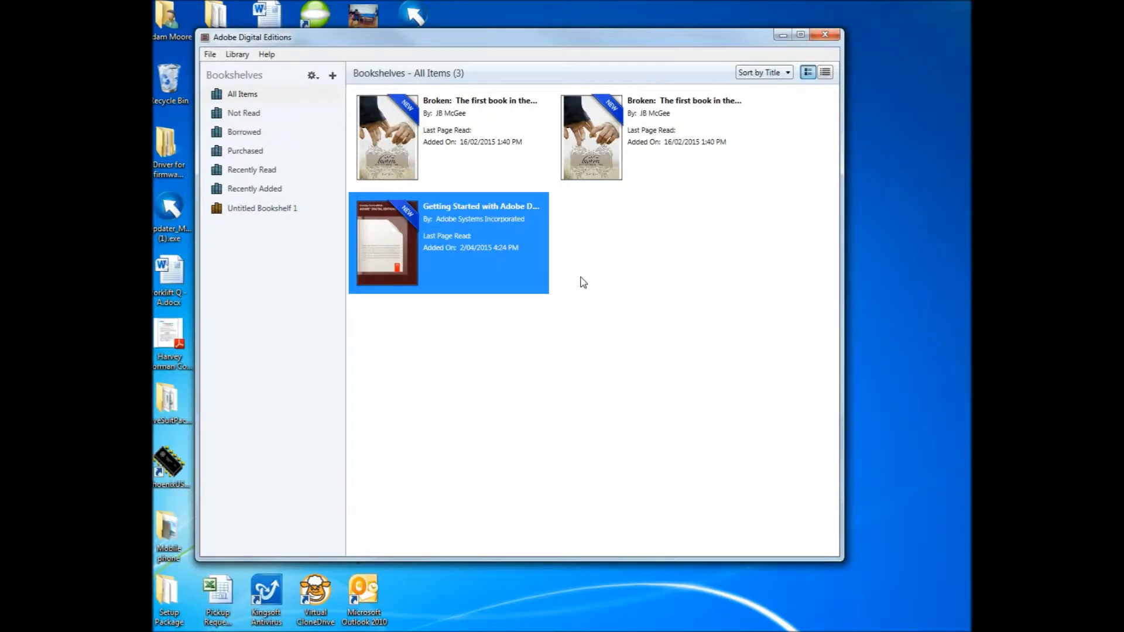
right_click(473, 230)
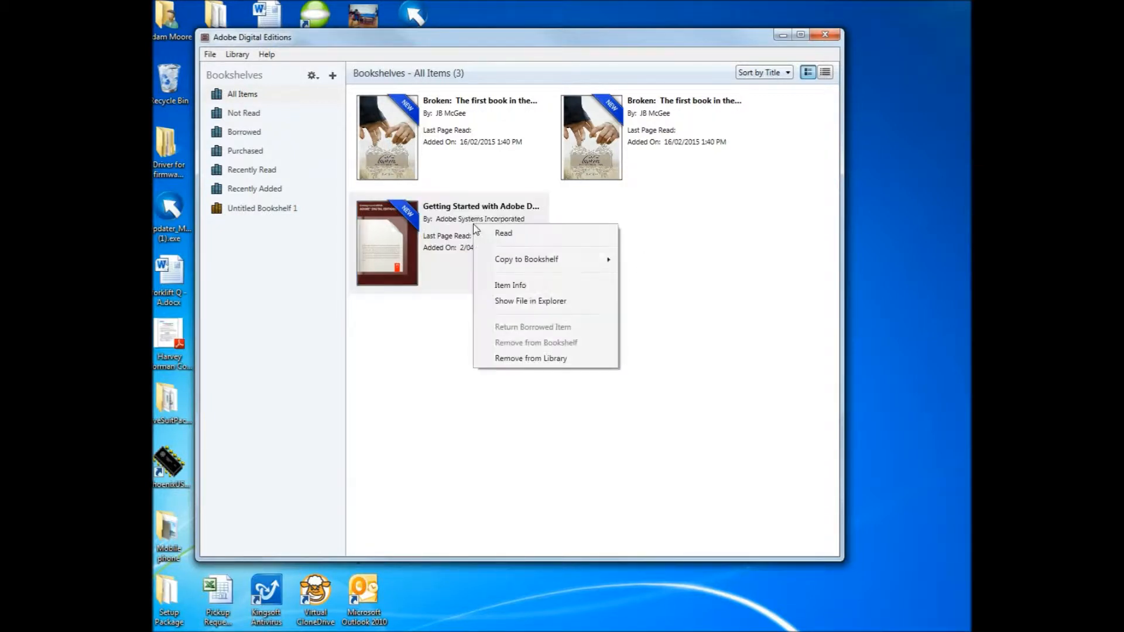
mouse_move(521, 301)
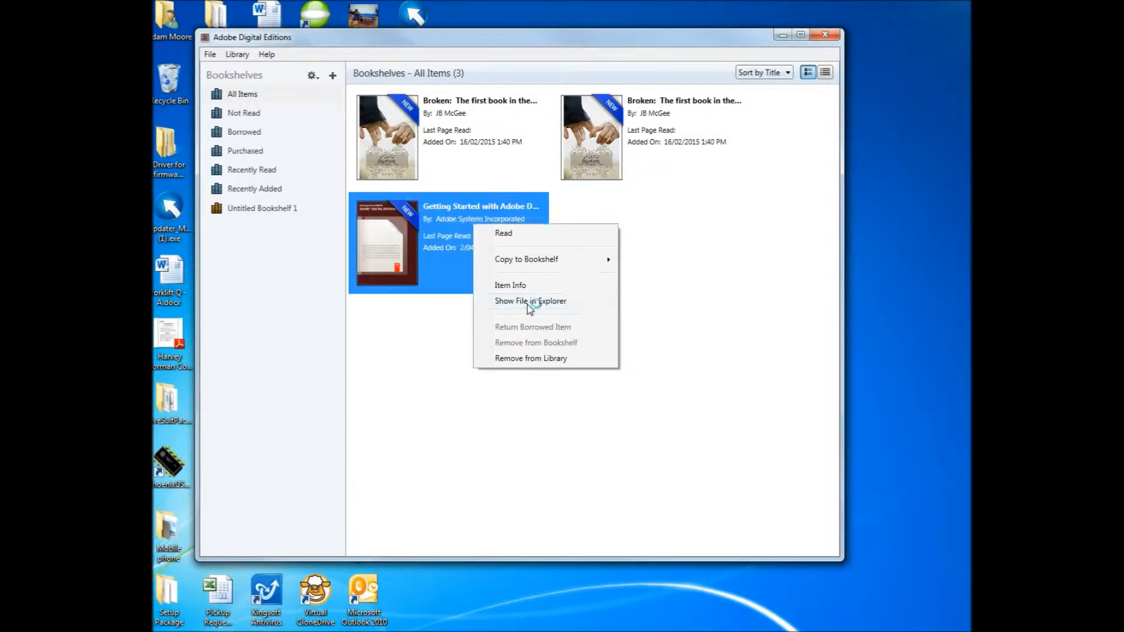
Step: Reveal the book's file in the My Digital Editions folder and select Golden_Boy.epub
left_click(521, 343)
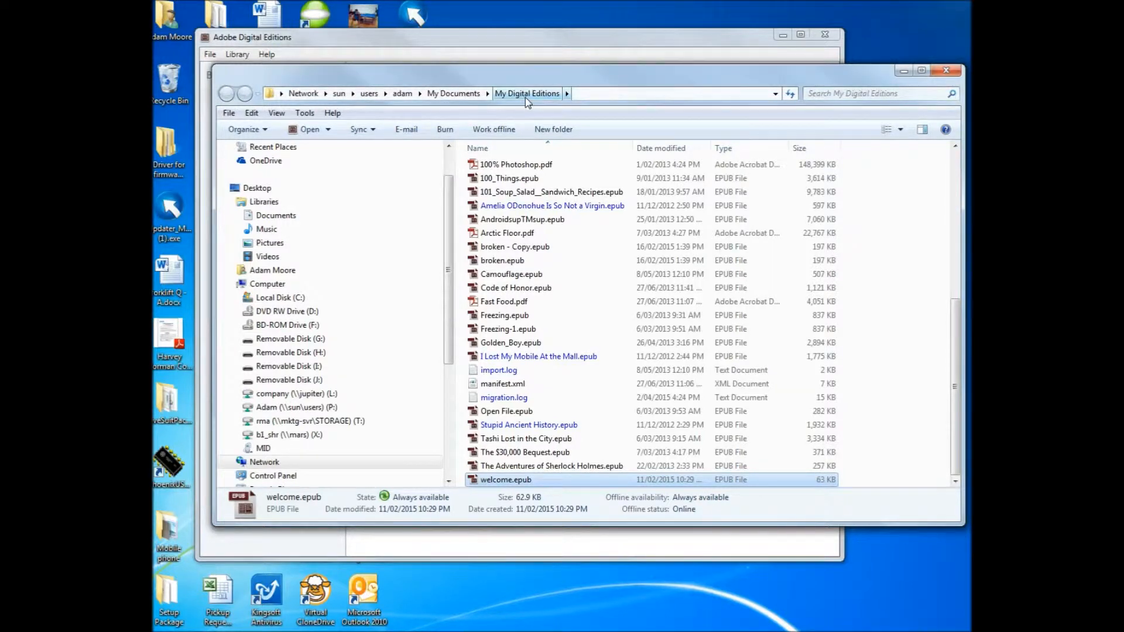
mouse_move(615, 233)
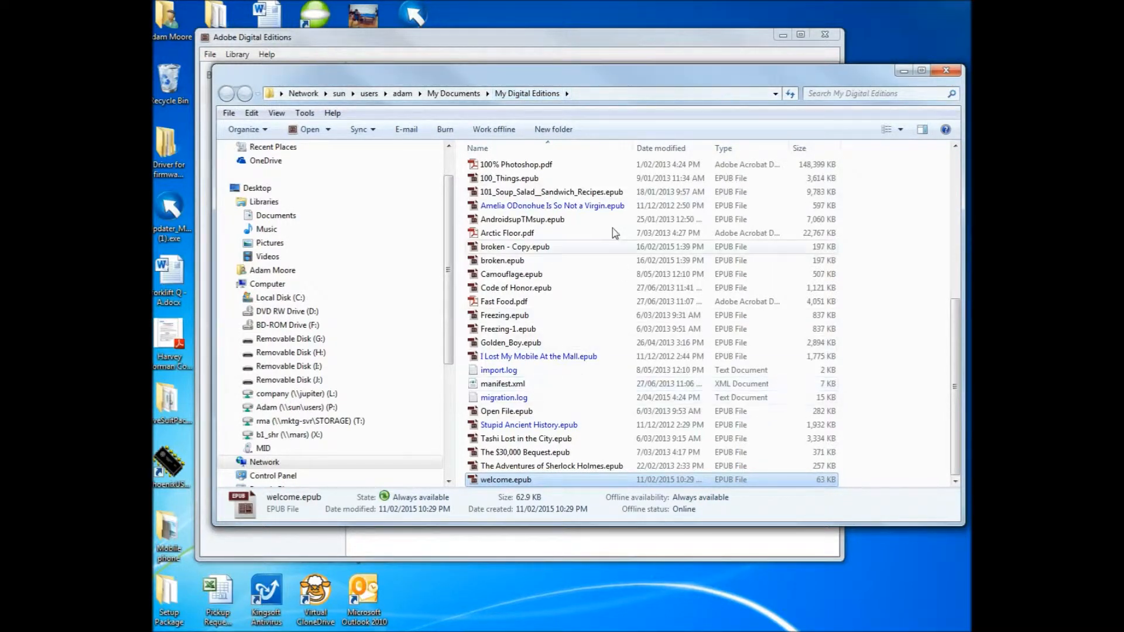
mouse_move(592, 397)
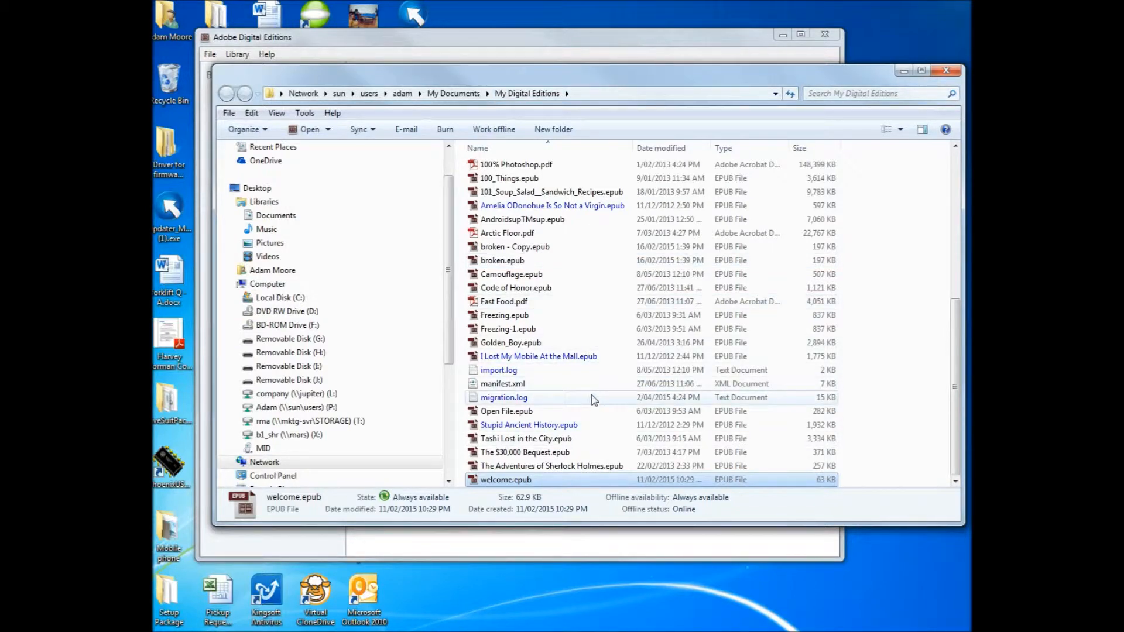
left_click(508, 329)
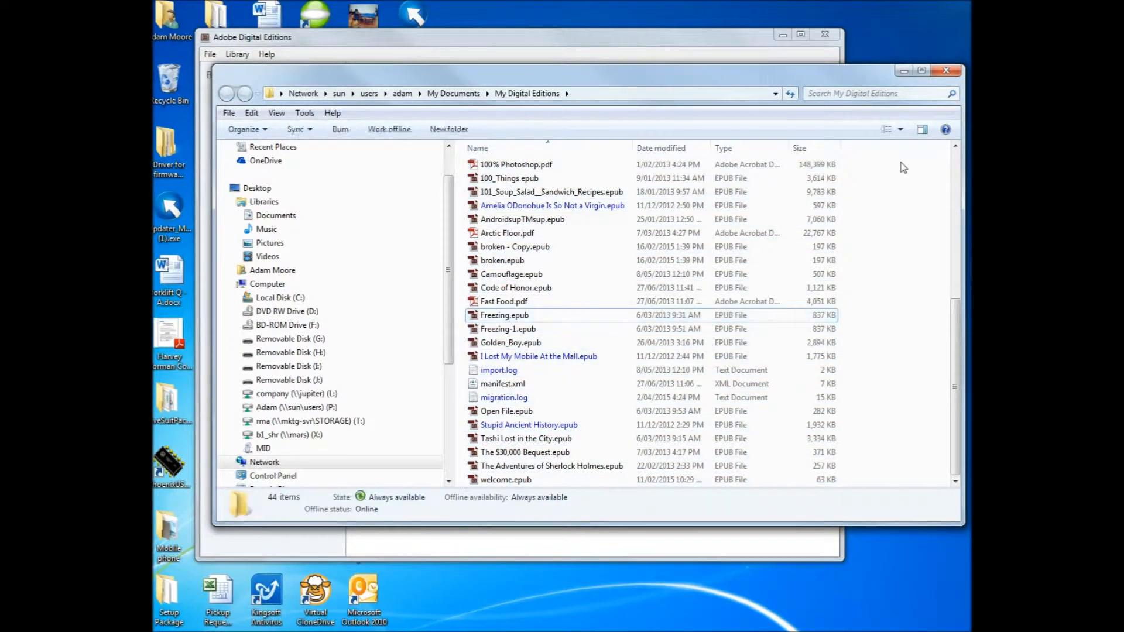
left_click(515, 164)
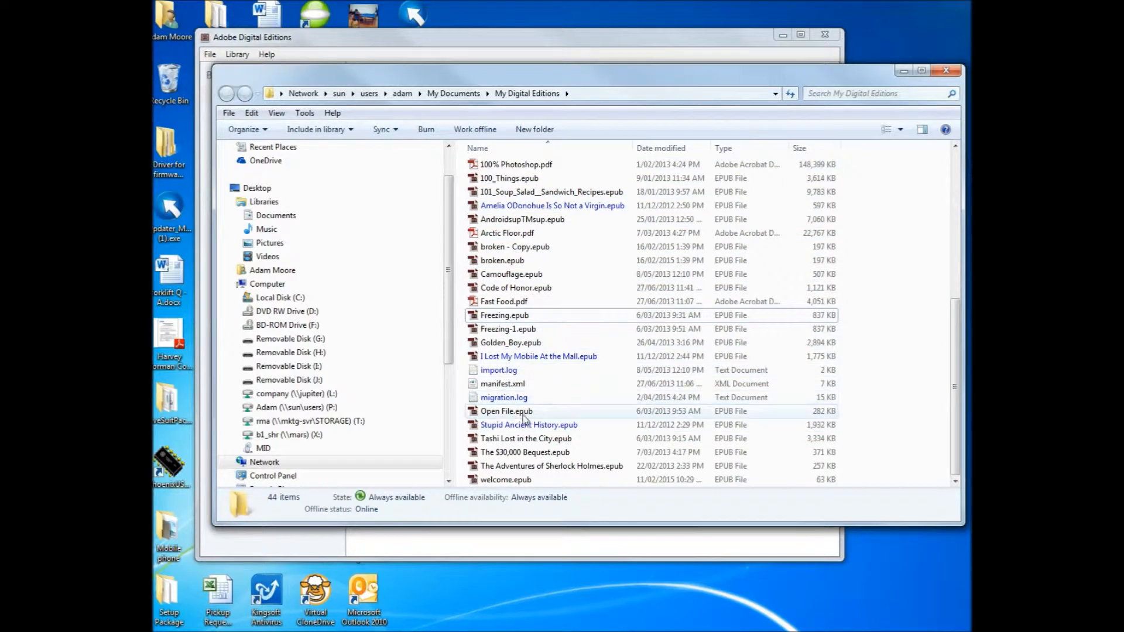
left_click(511, 342)
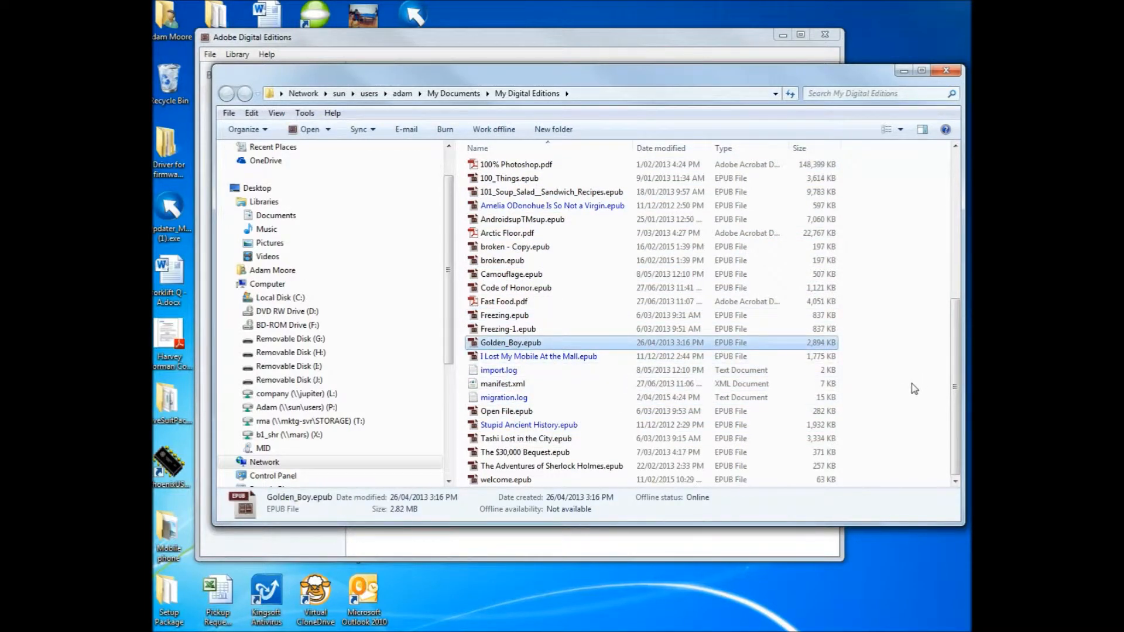
mouse_move(626, 345)
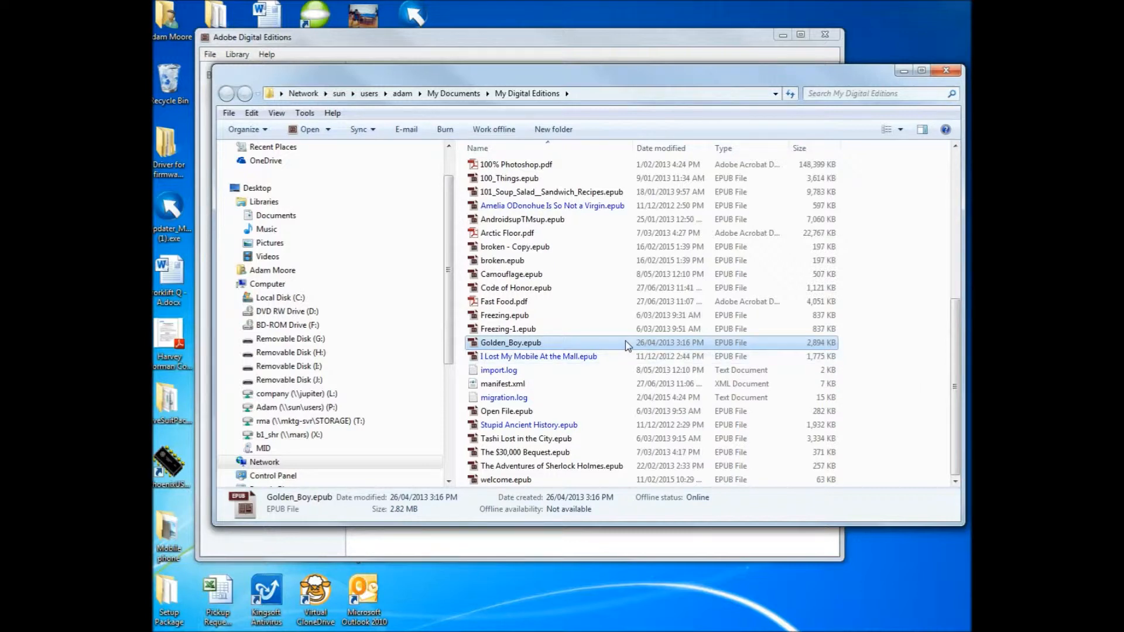
mouse_move(628, 343)
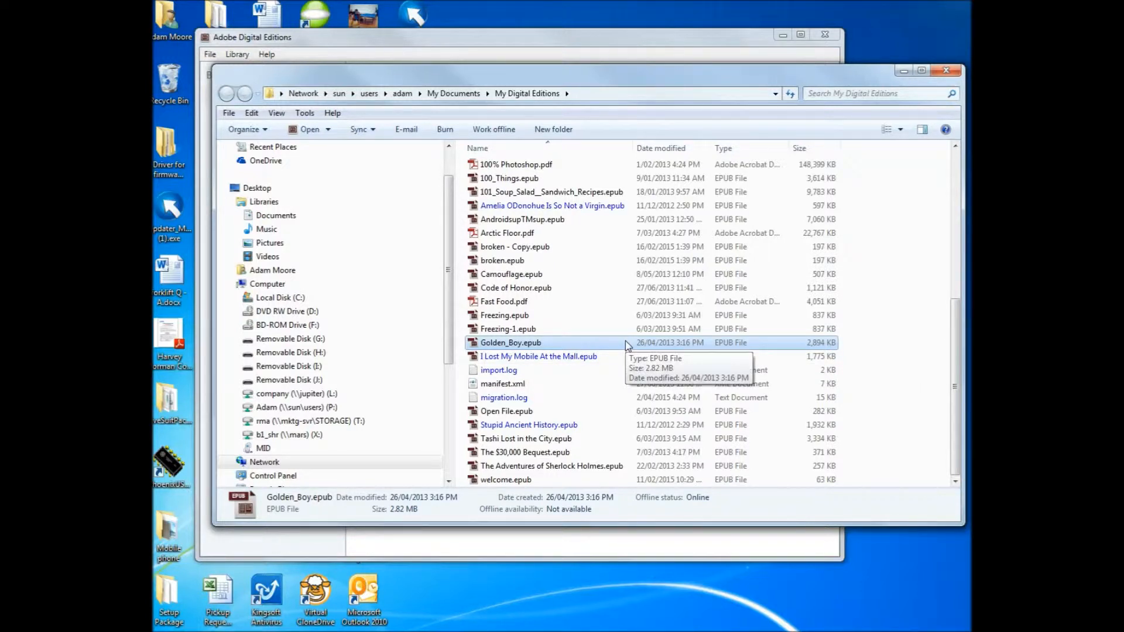
mouse_move(617, 348)
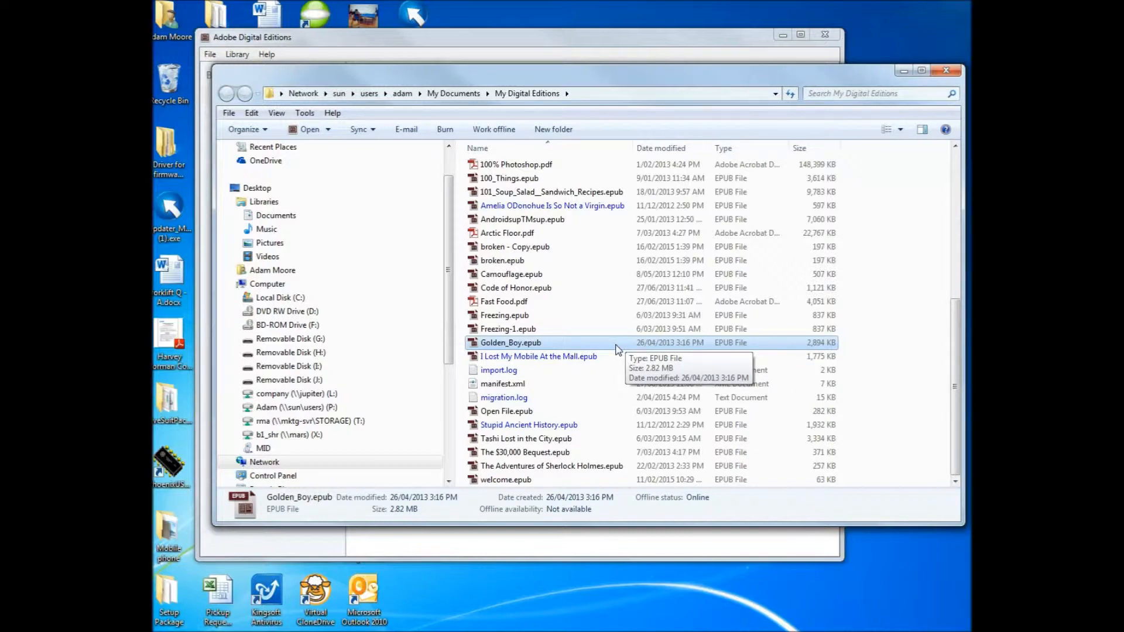
mouse_move(608, 358)
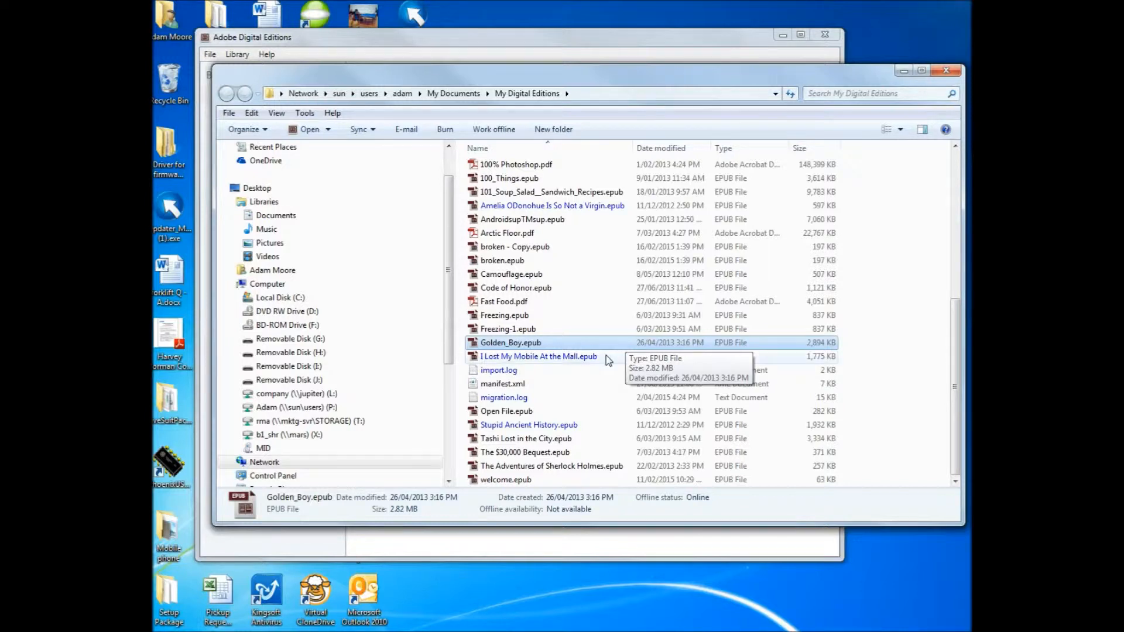
mouse_move(437, 498)
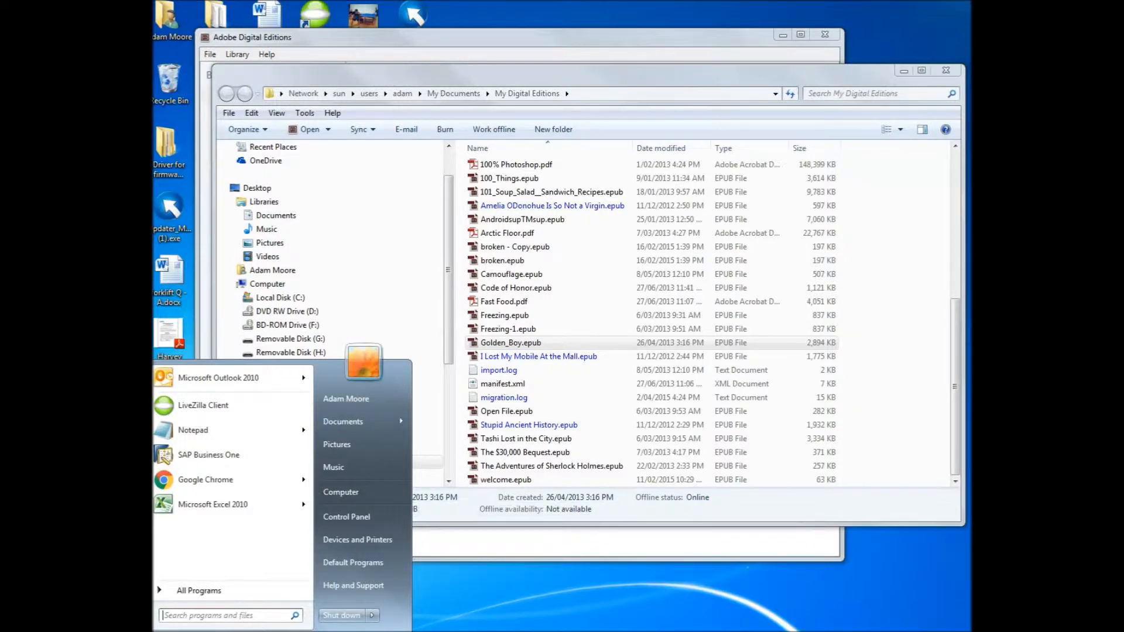
mouse_move(243, 595)
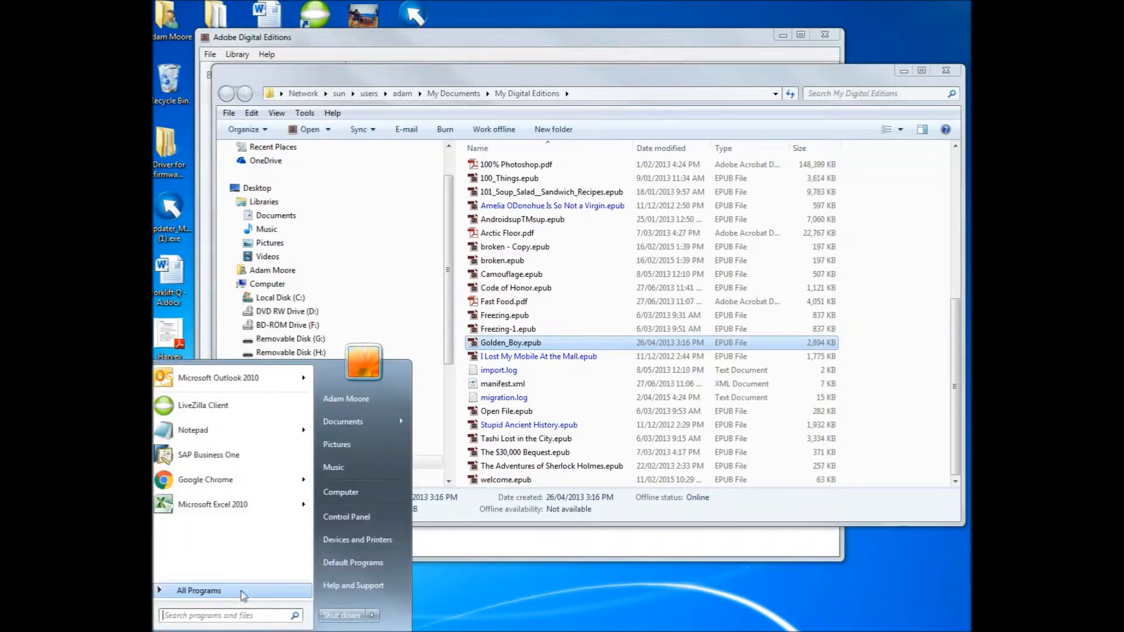
mouse_move(341, 492)
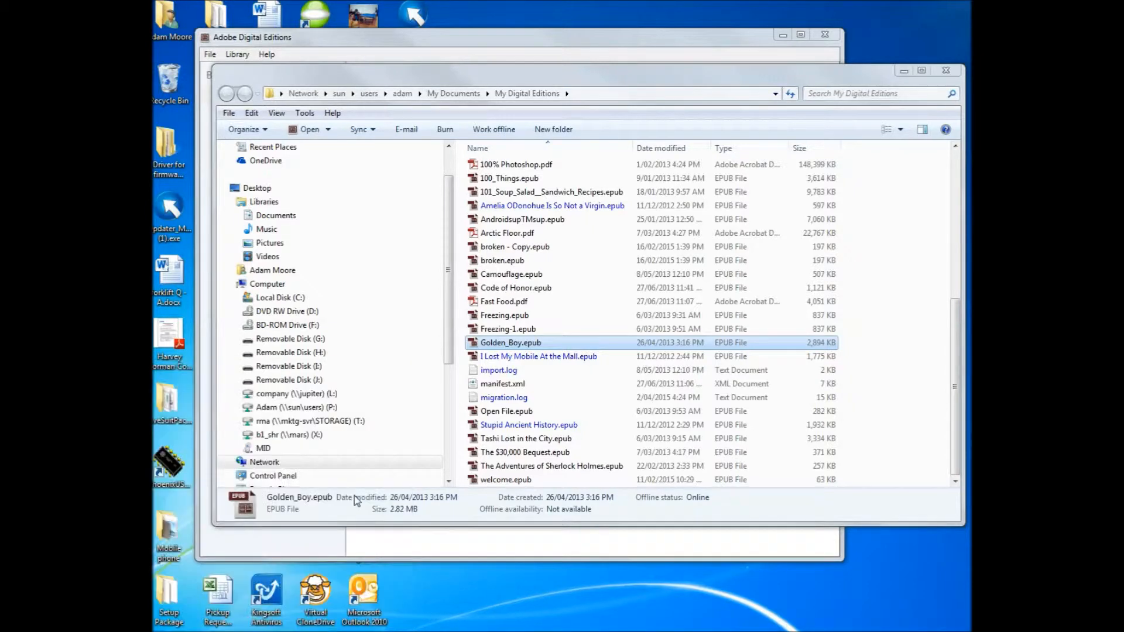
mouse_move(490, 525)
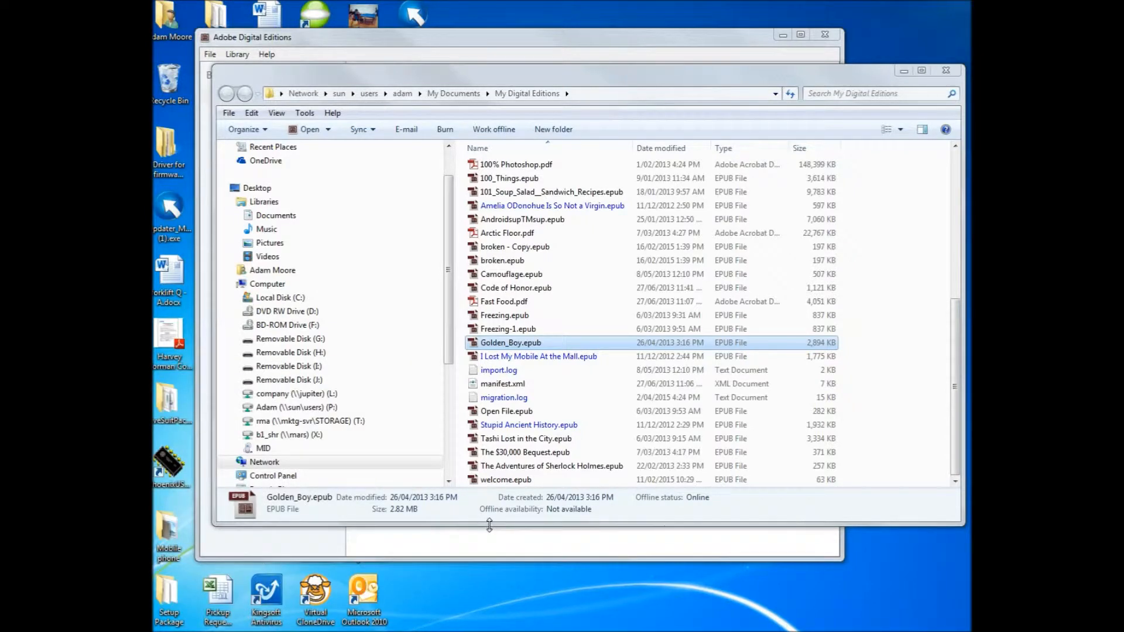
mouse_move(452, 539)
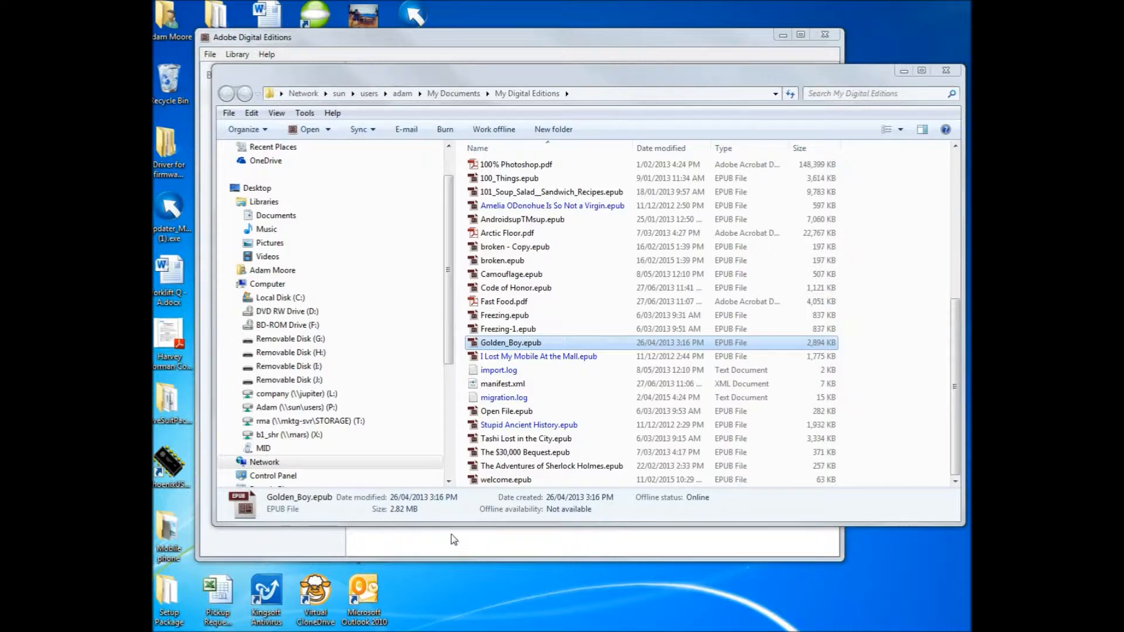
mouse_move(463, 540)
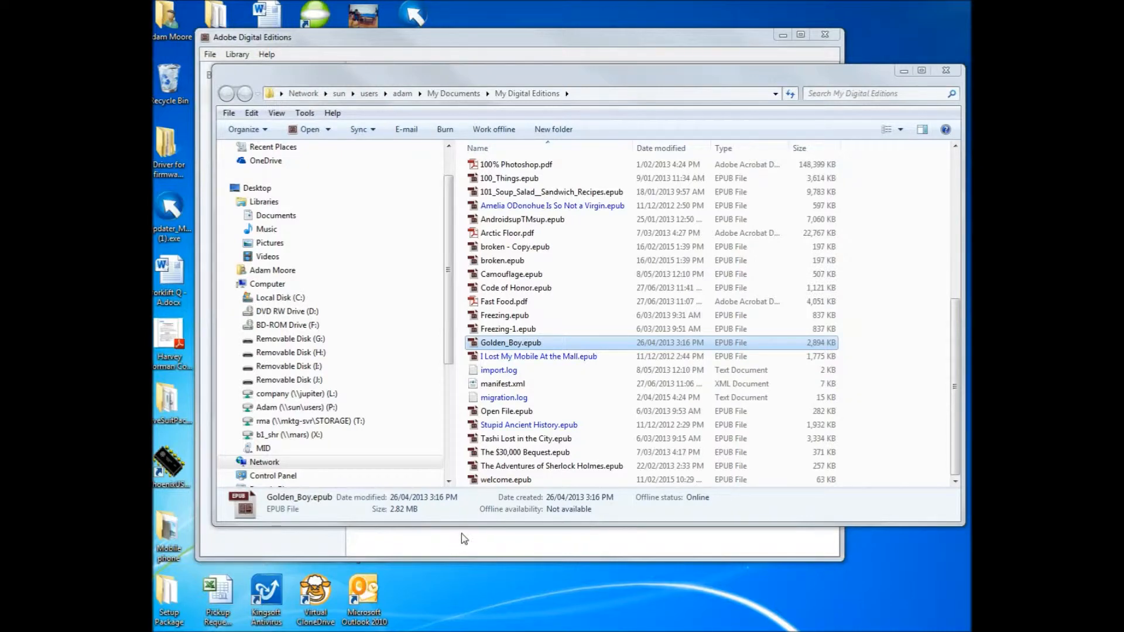
Step: Show the Computer overview of drives and devices and select the MID tablet
left_click(267, 283)
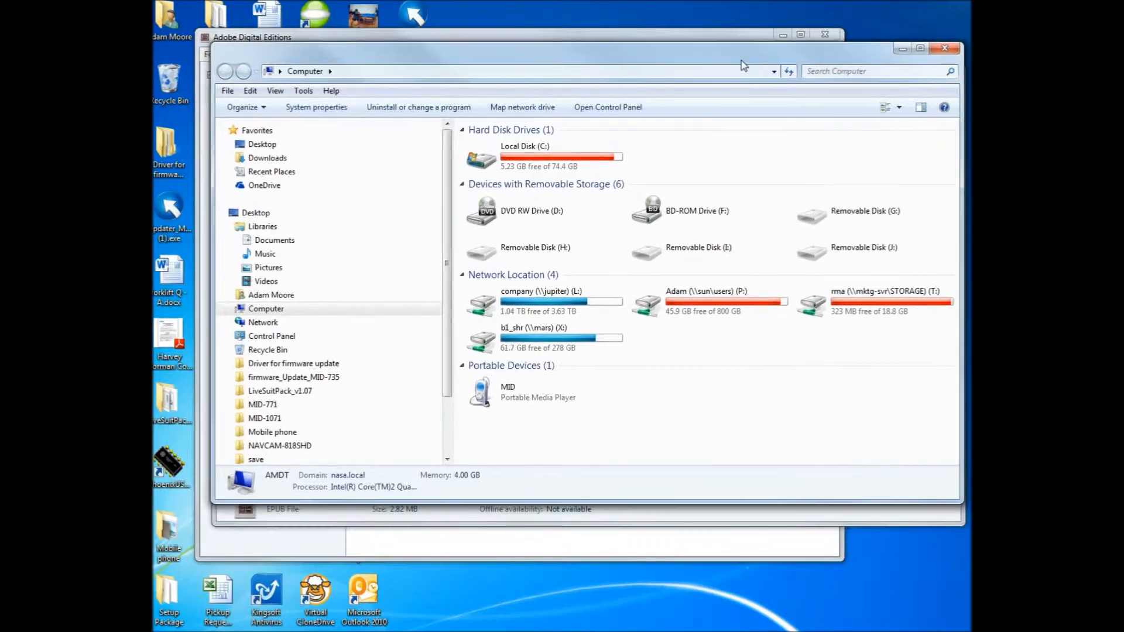
left_click(545, 157)
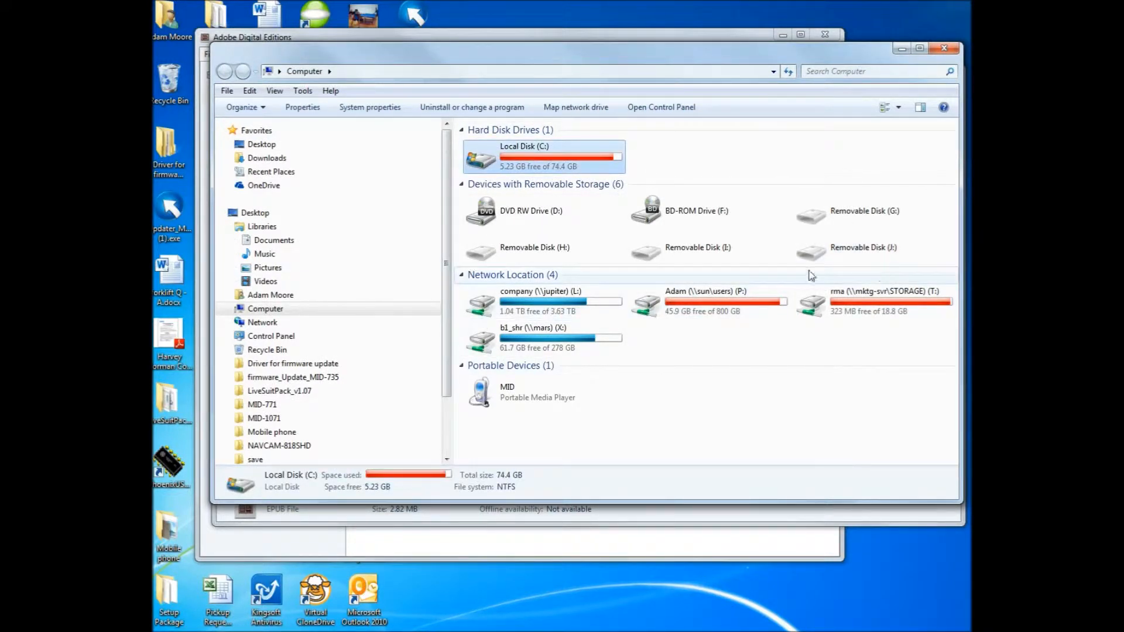
left_click(543, 392)
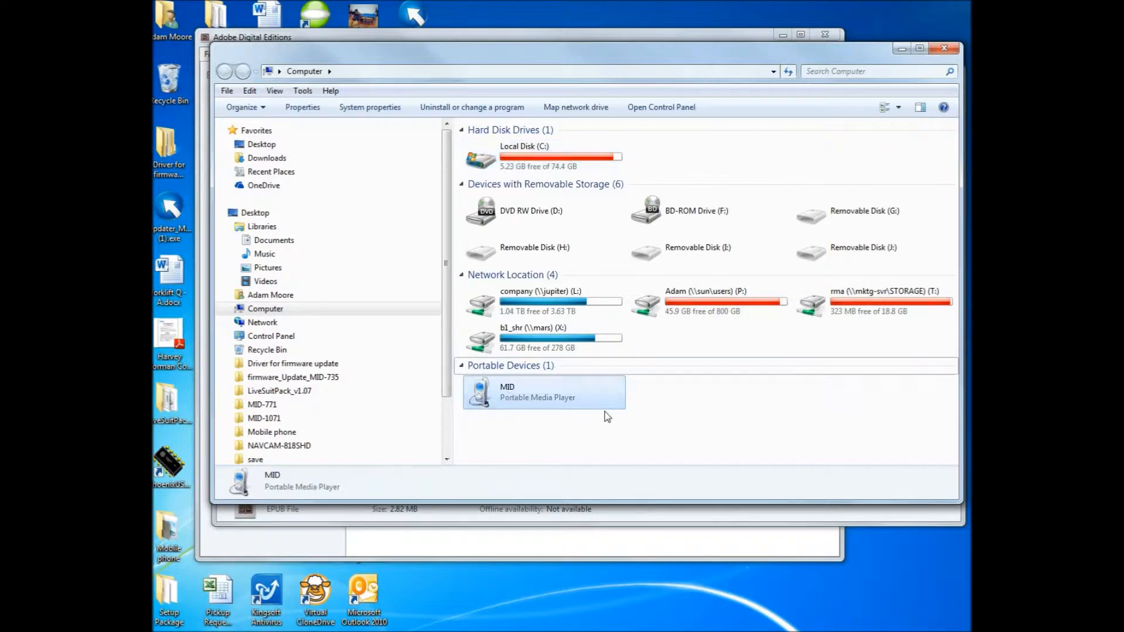
Step: Open the MID tablet's Internal storage in Explorer
double_click(544, 392)
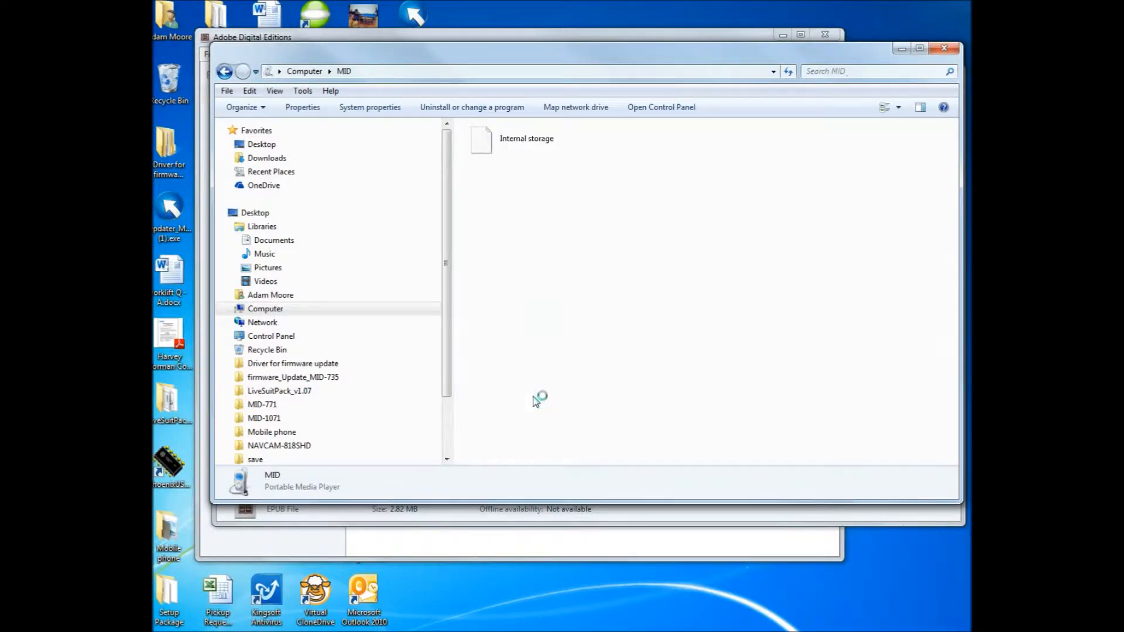
left_click(527, 138)
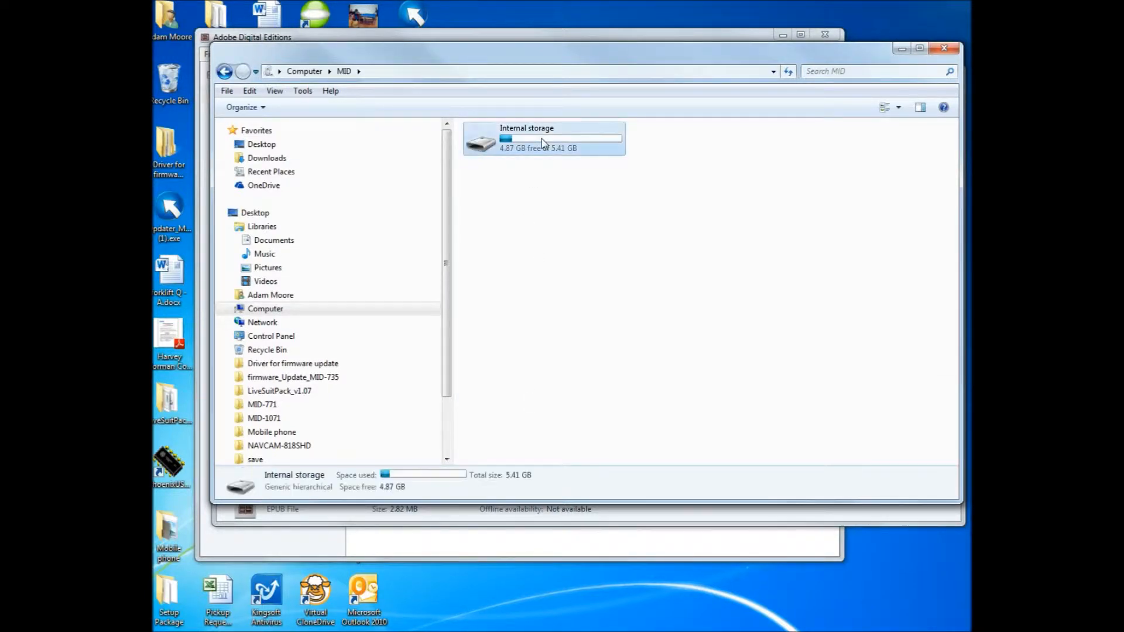
double_click(544, 137)
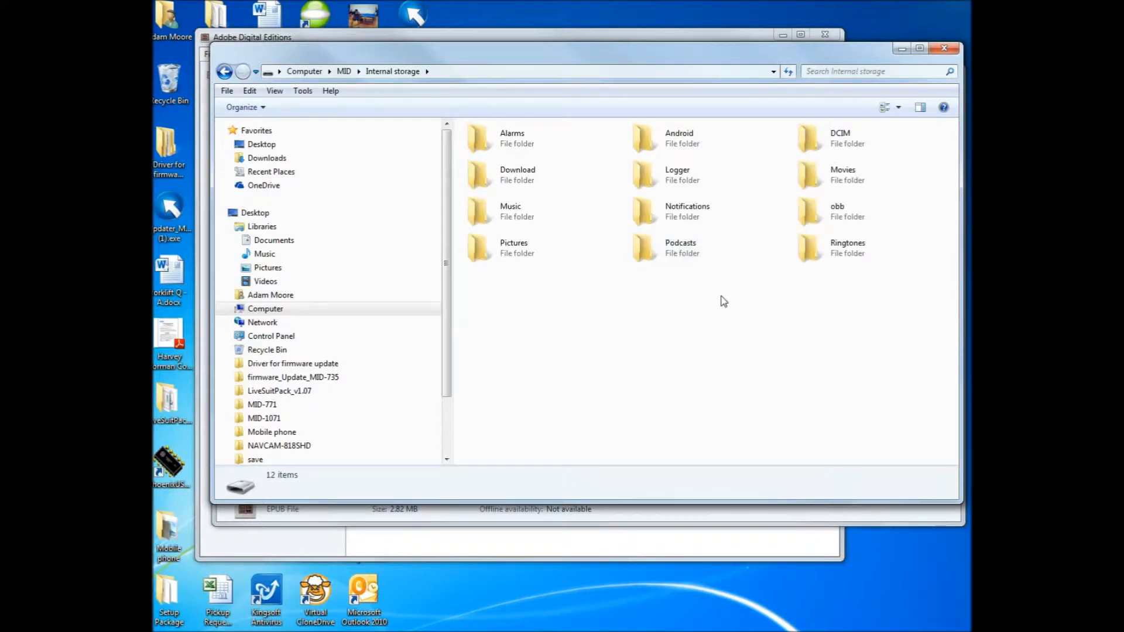
mouse_move(706, 324)
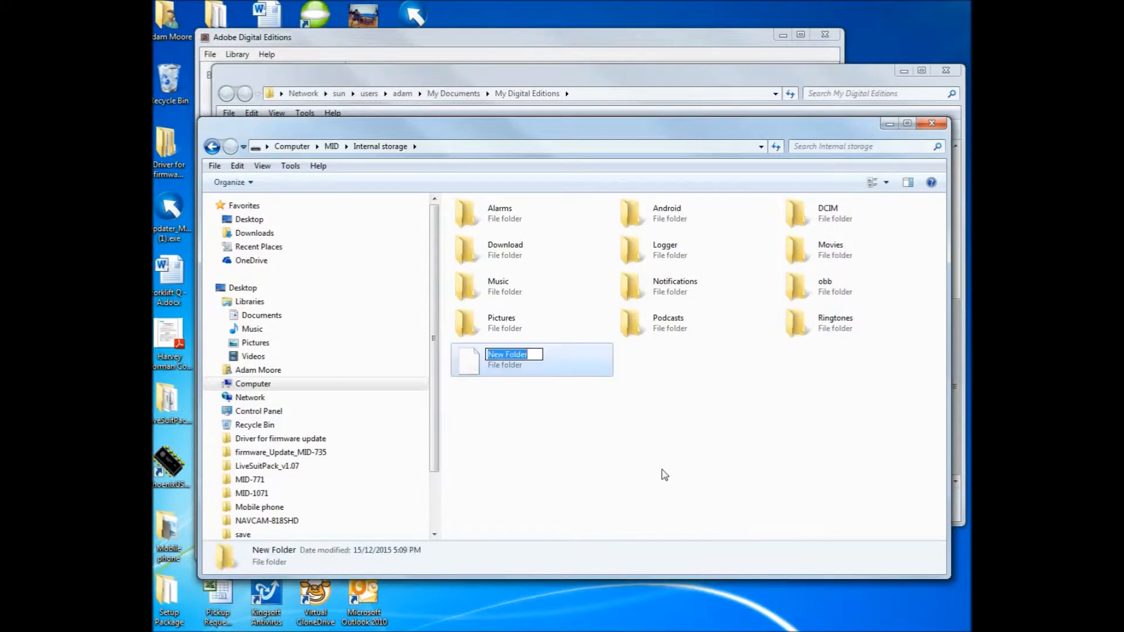
mouse_move(722, 396)
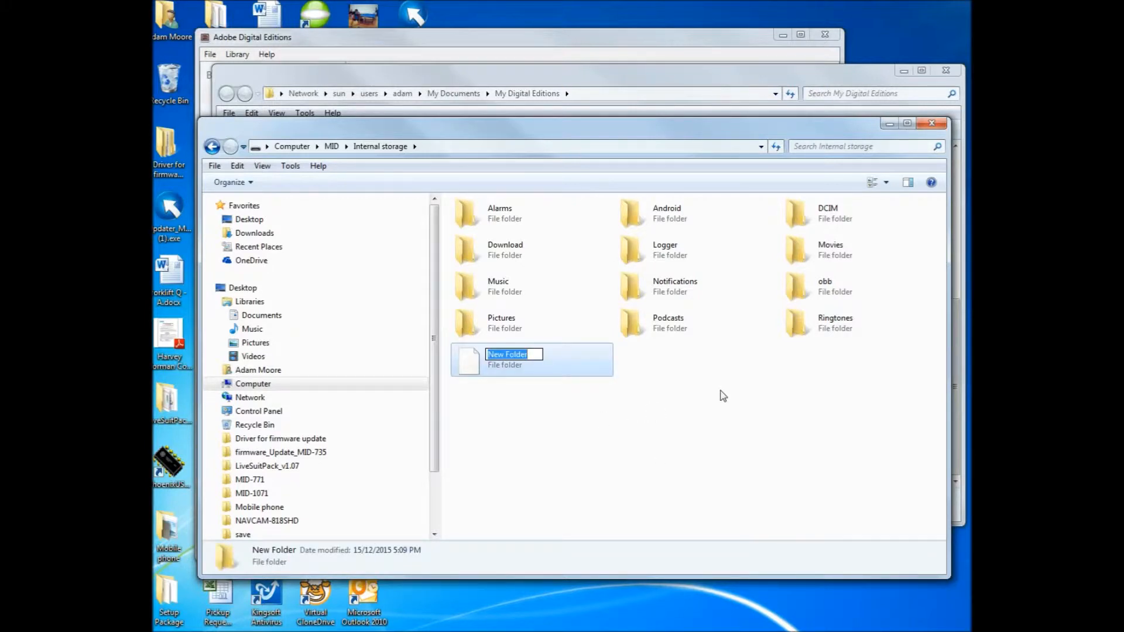
Step: Create a new folder on internal storage, rename it 'ebooks', and open it
right_click(722, 396)
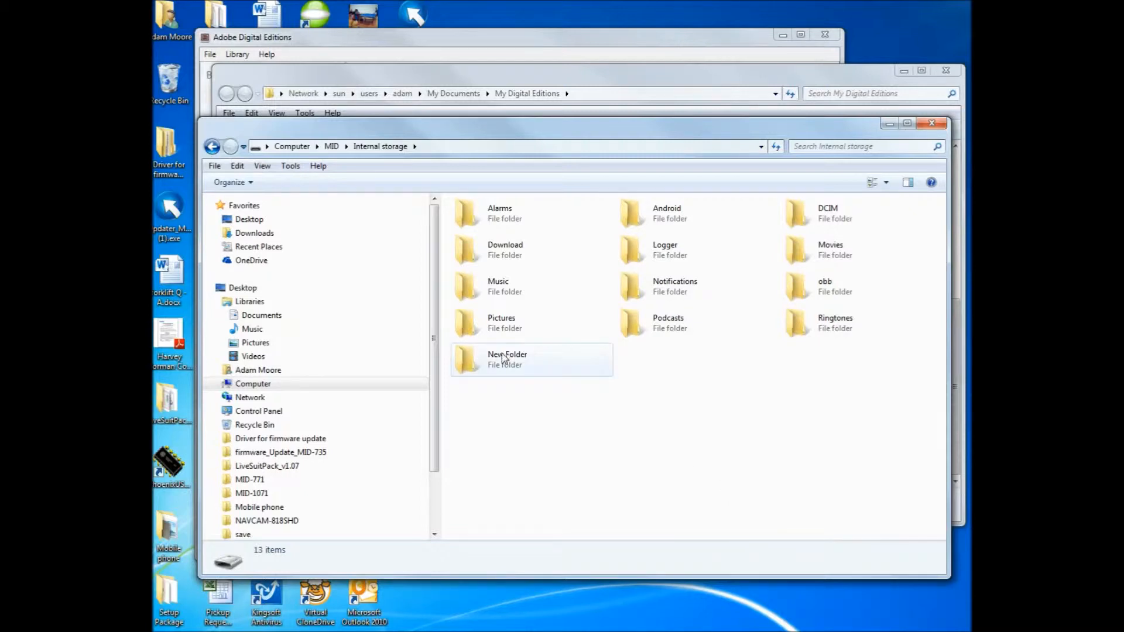
double_click(508, 355)
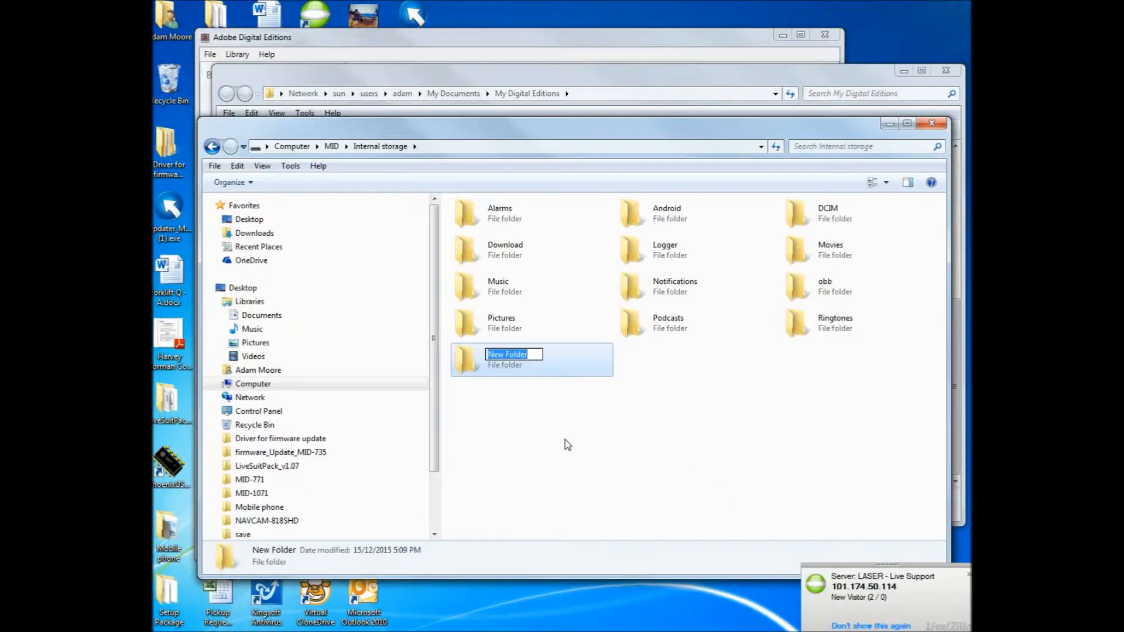
type("Ebo")
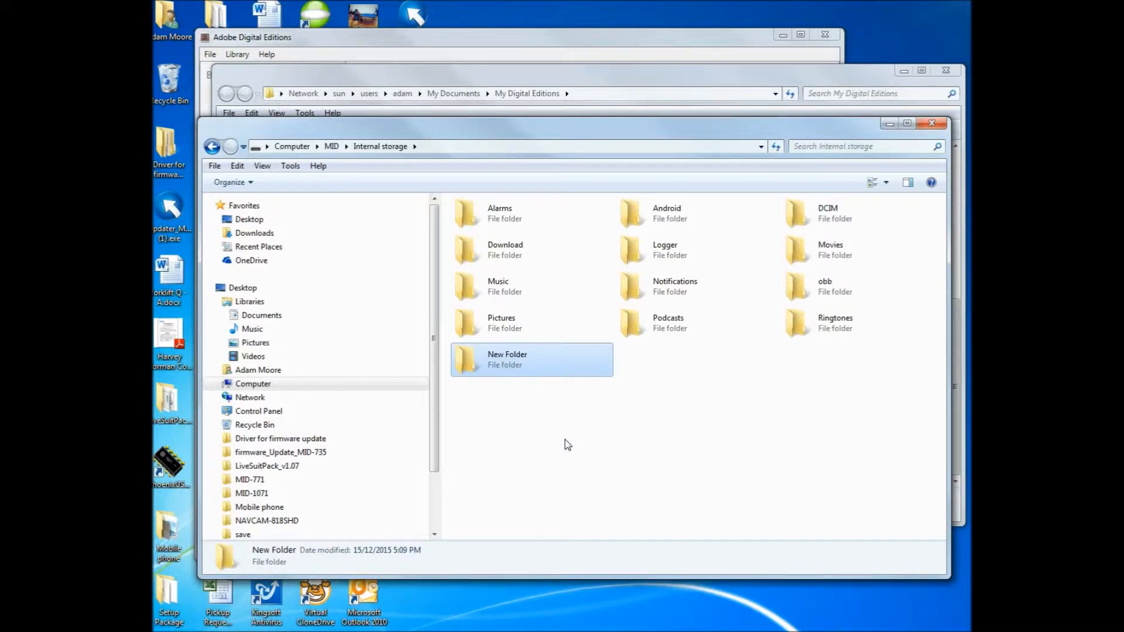
double_click(507, 354)
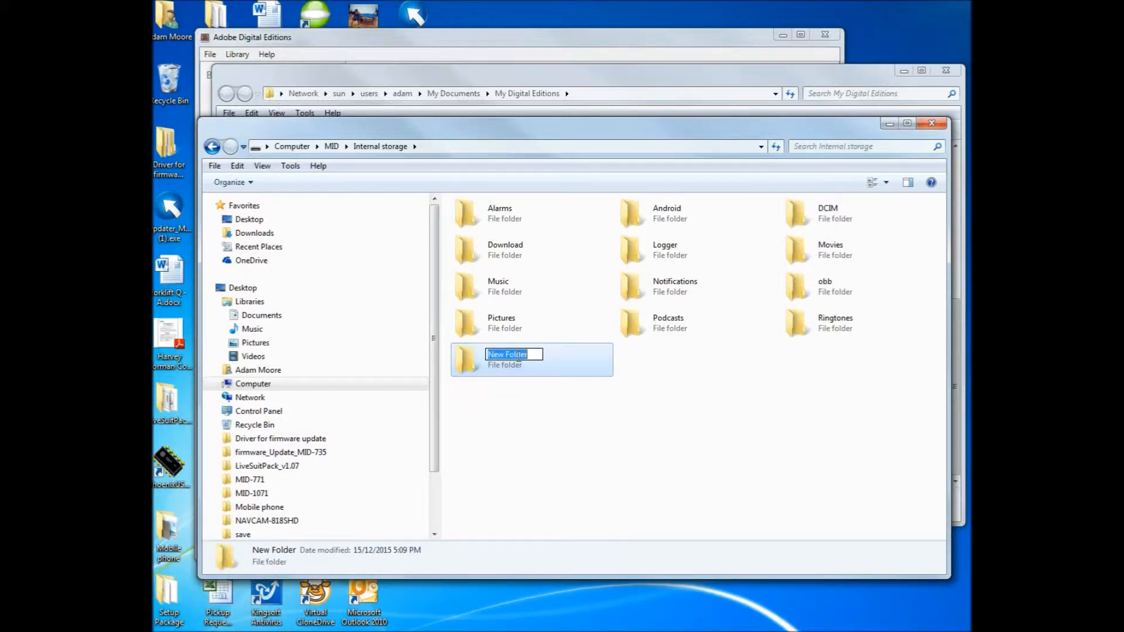
type("ebooks")
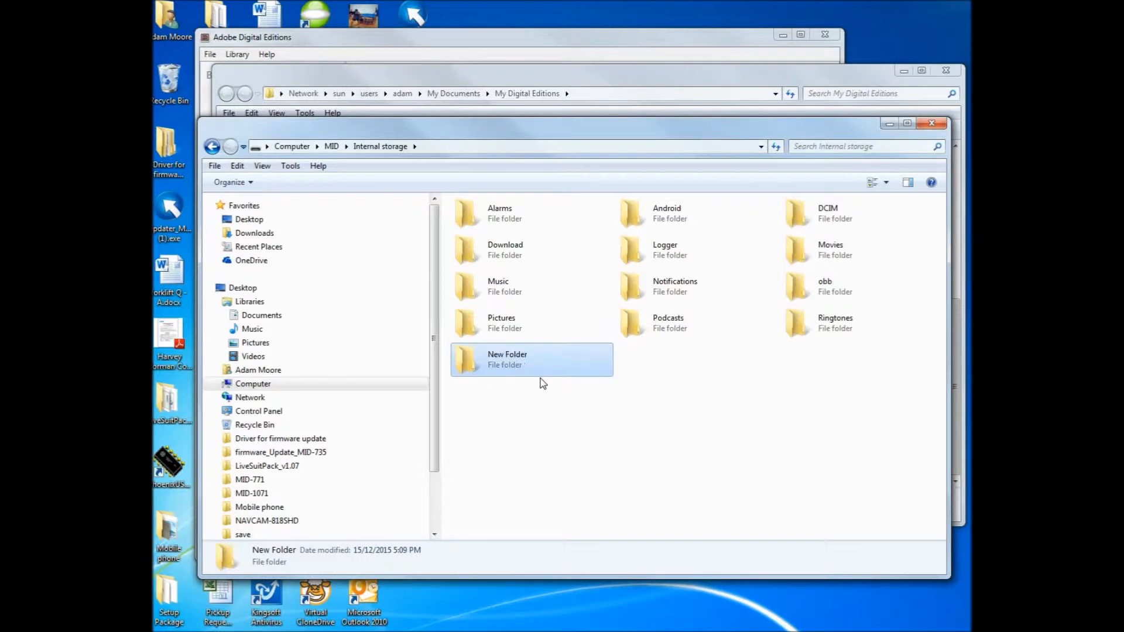
double_click(507, 359)
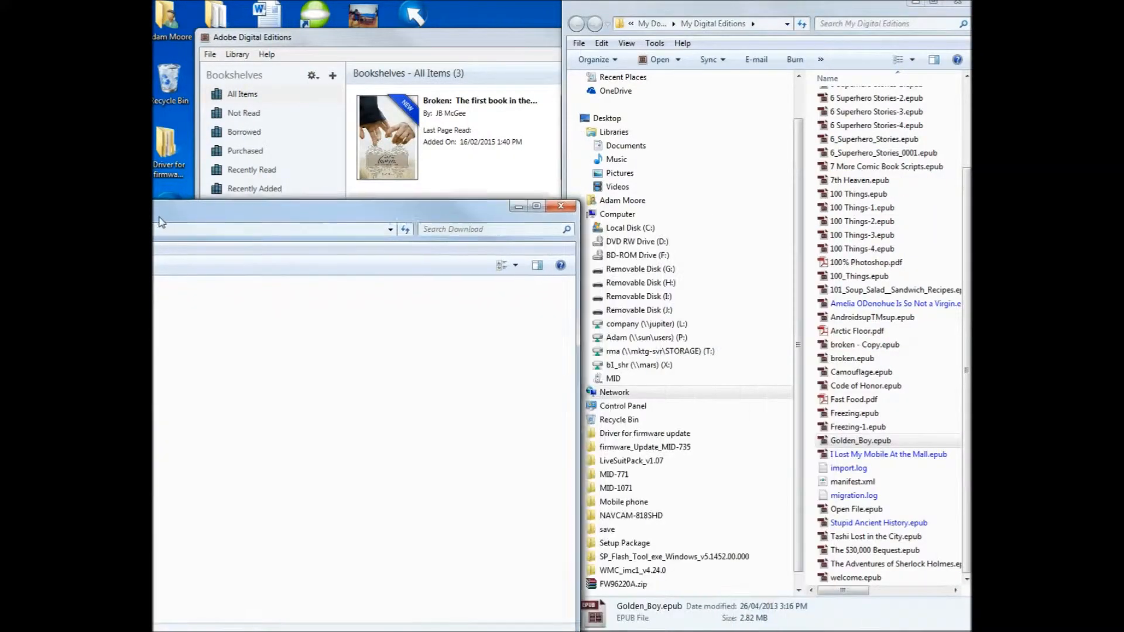
Step: Copy Golden_Boy.epub onto the tablet, keeping the existing file, then select Code of Honor.epub
left_click_drag(365, 206, 422, 172)
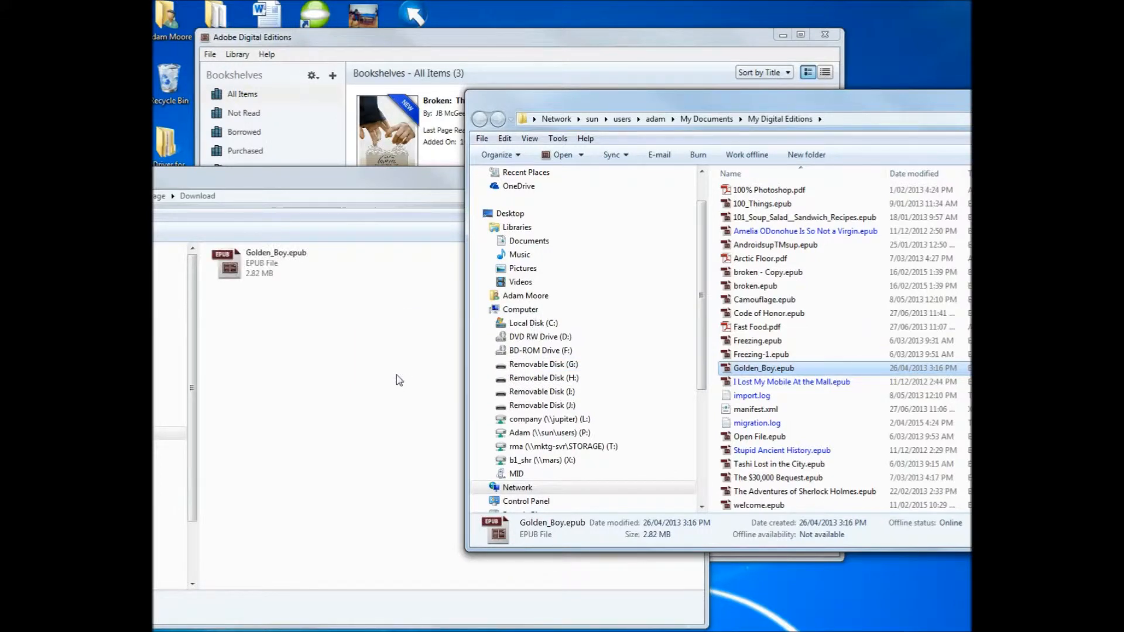
mouse_move(815, 436)
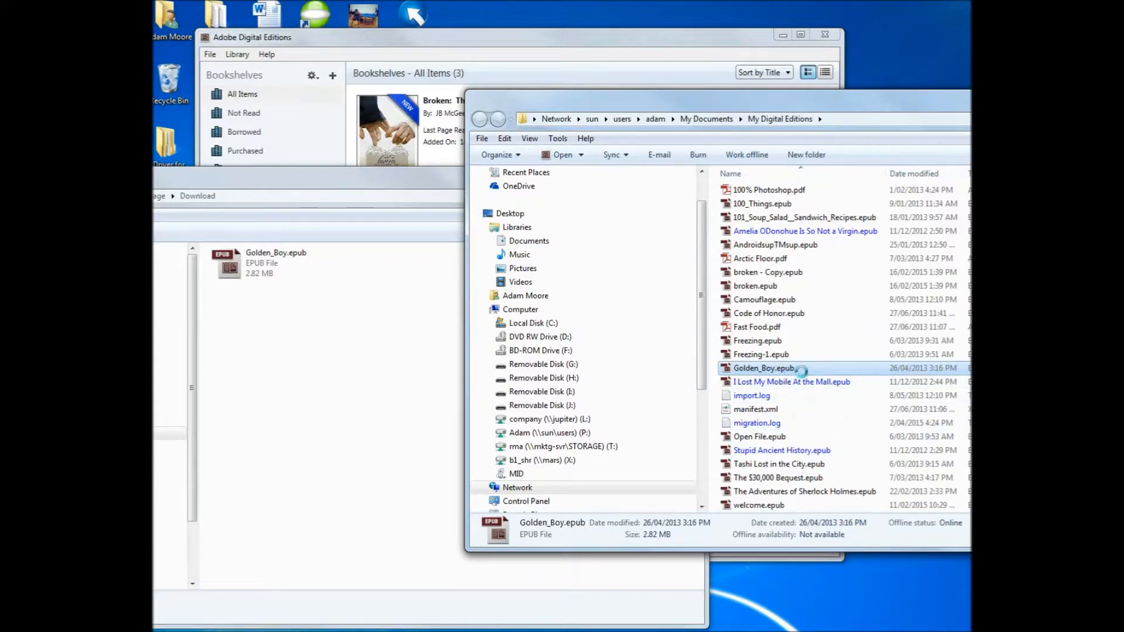
right_click(763, 368)
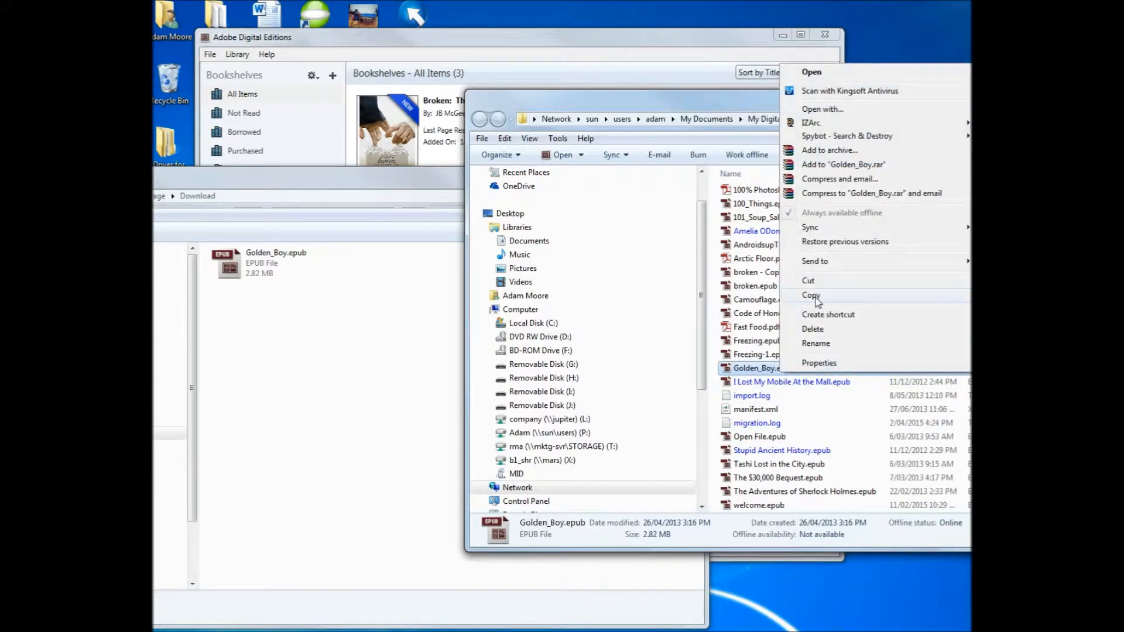
left_click(811, 296)
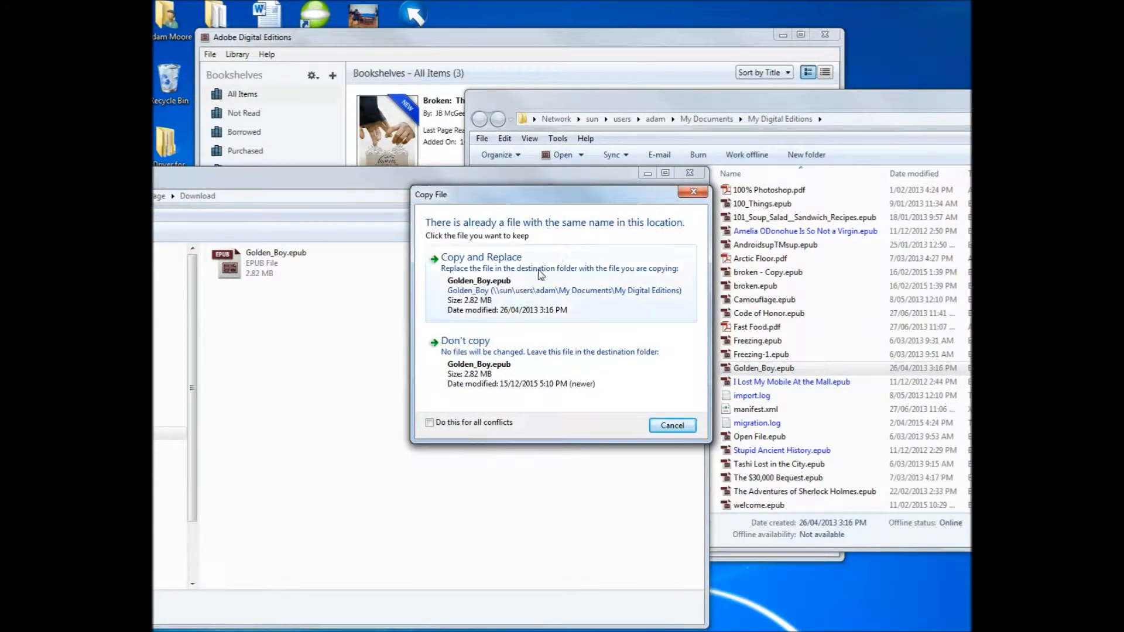
left_click(671, 425)
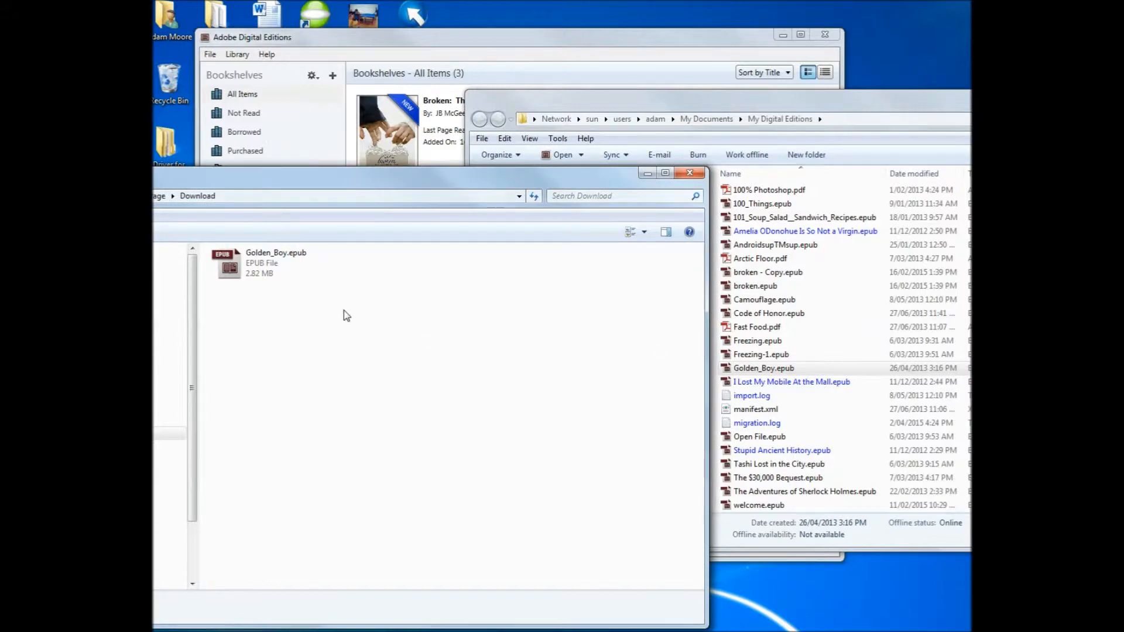
mouse_move(760, 341)
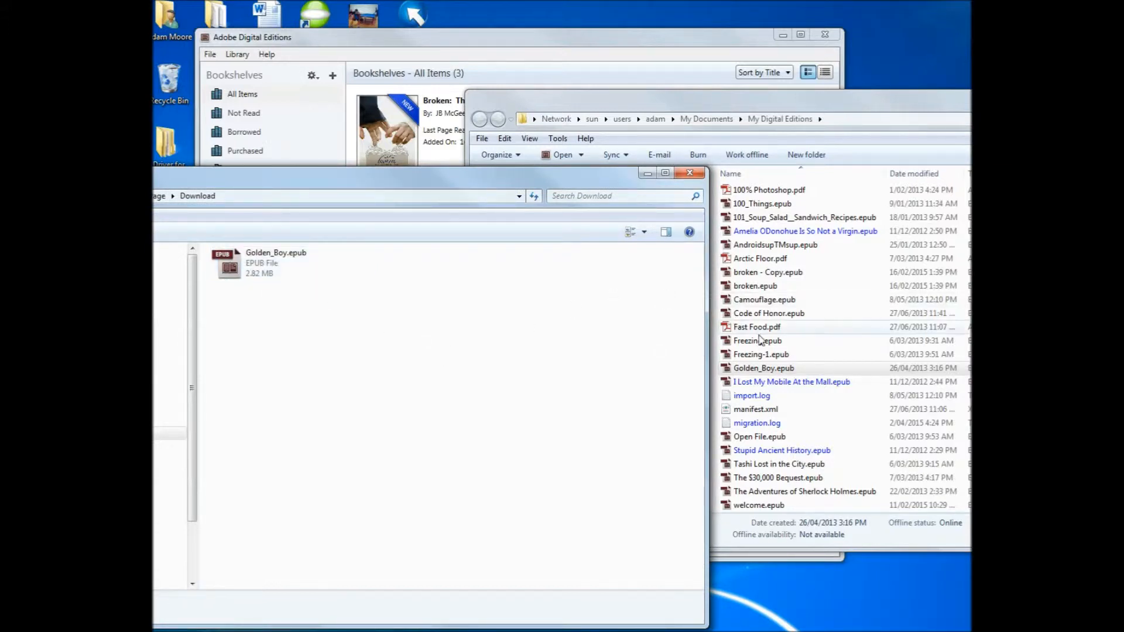
left_click(768, 313)
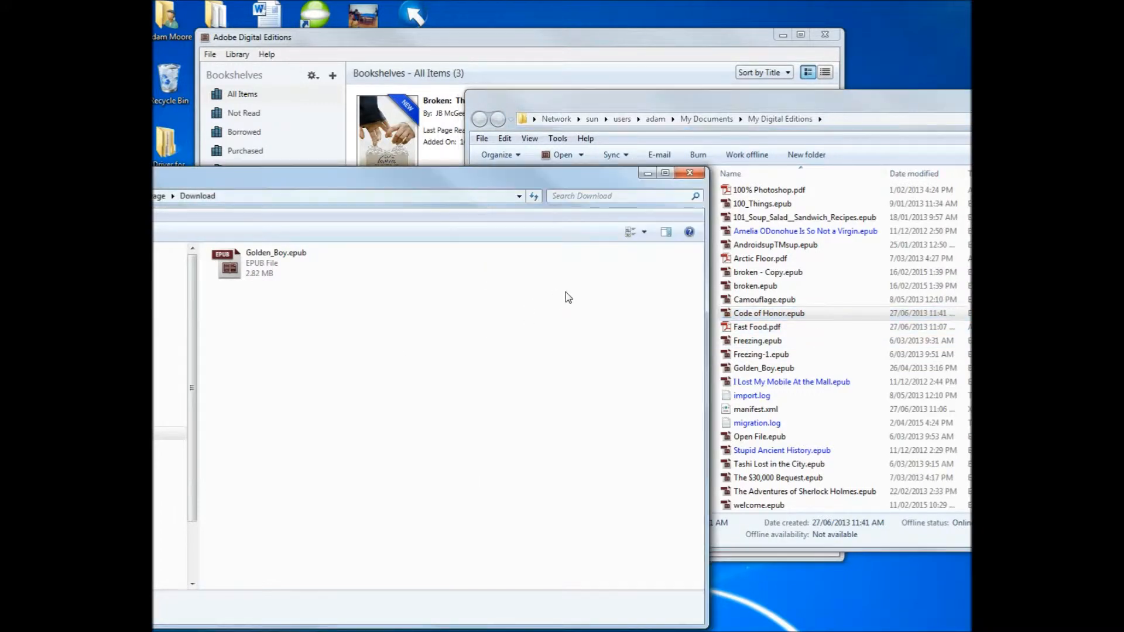
mouse_move(472, 320)
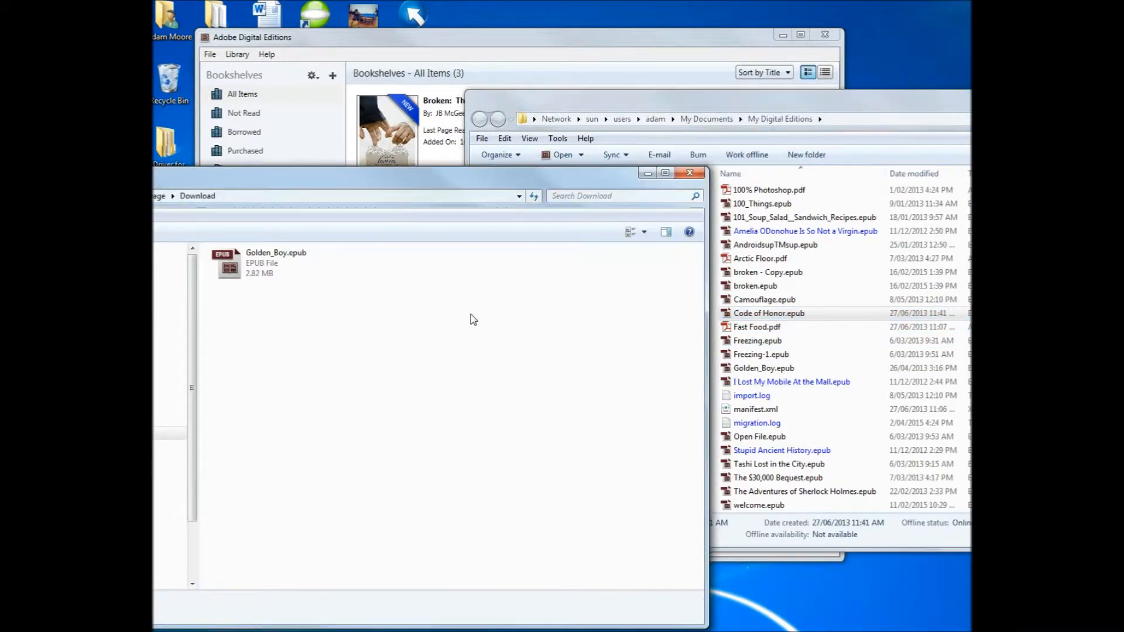
mouse_move(499, 338)
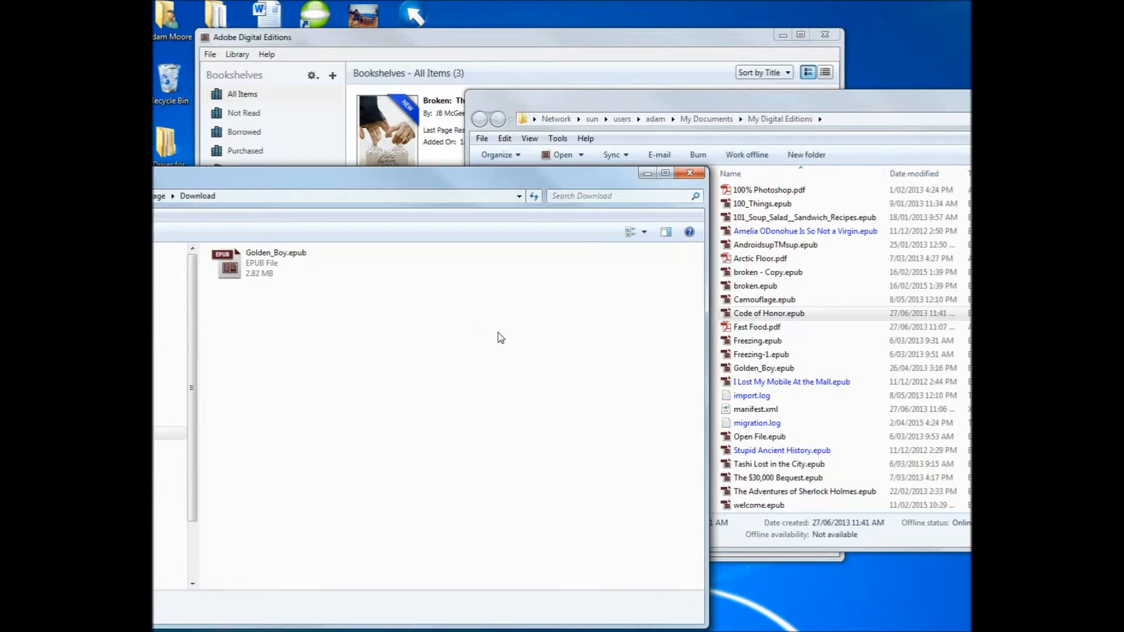
mouse_move(524, 534)
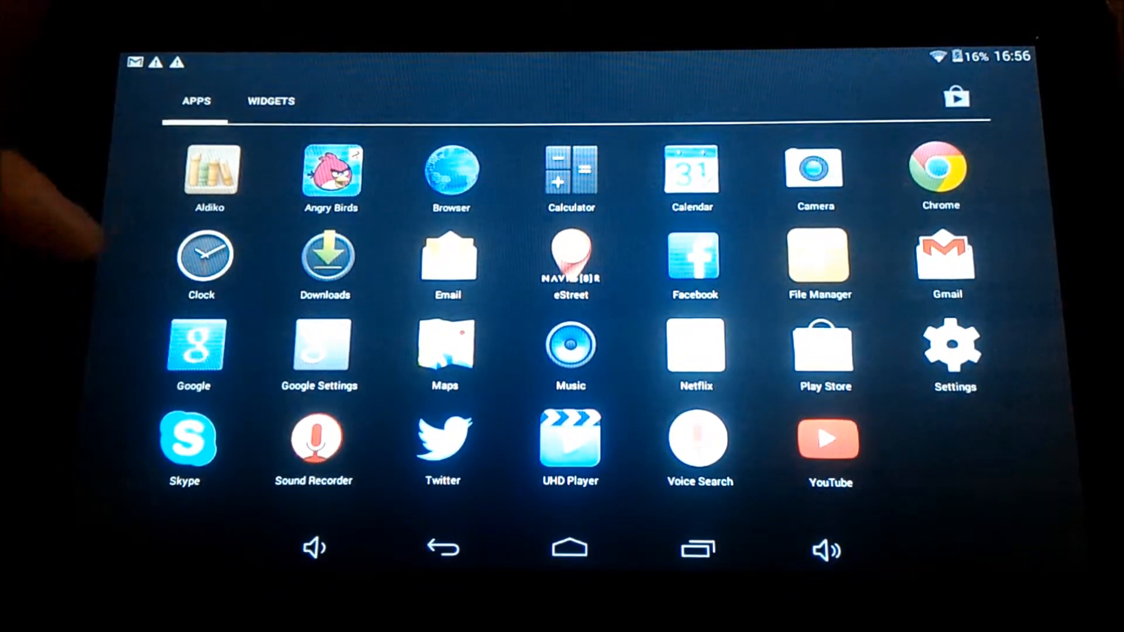
Step: Return to the tablet home screen, open the app drawer, and launch Aldiko
left_click(568, 548)
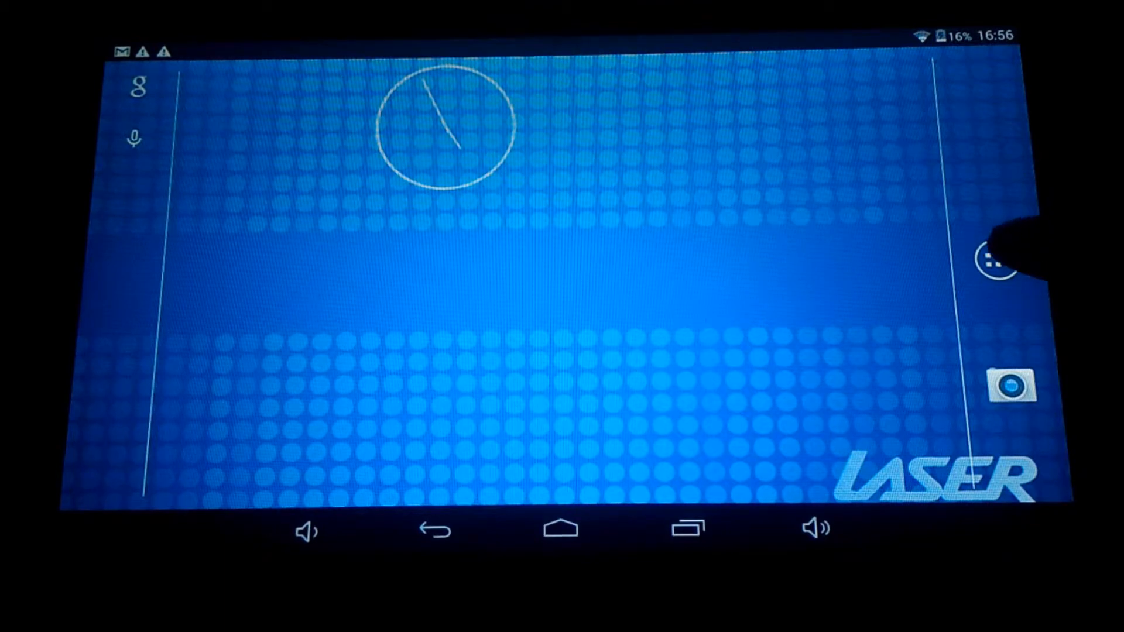
left_click(995, 264)
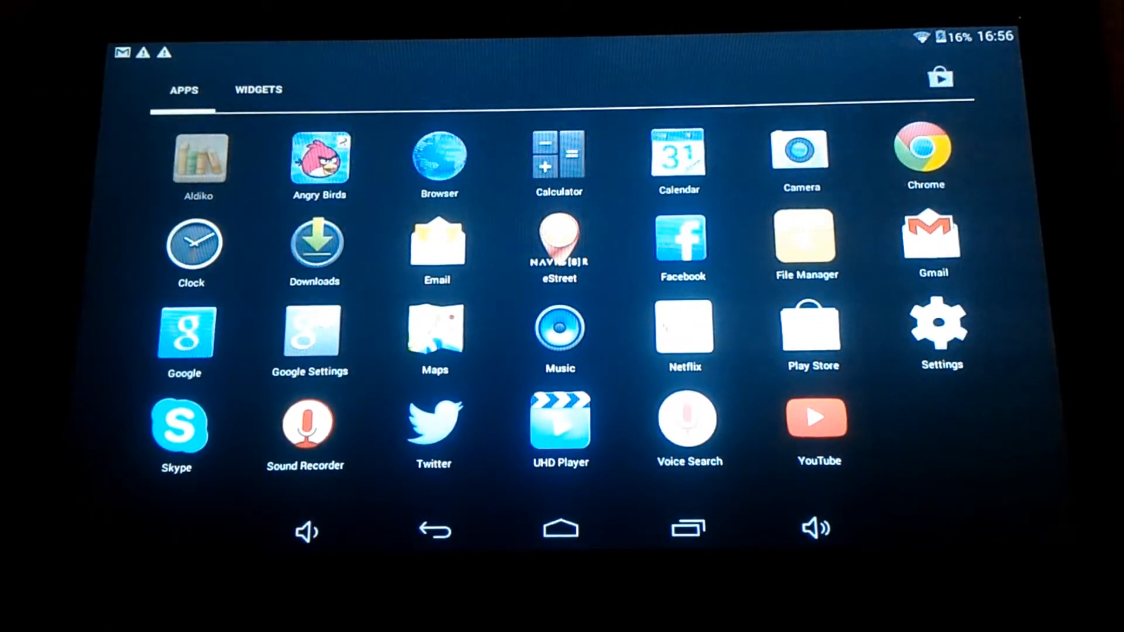
left_click(199, 154)
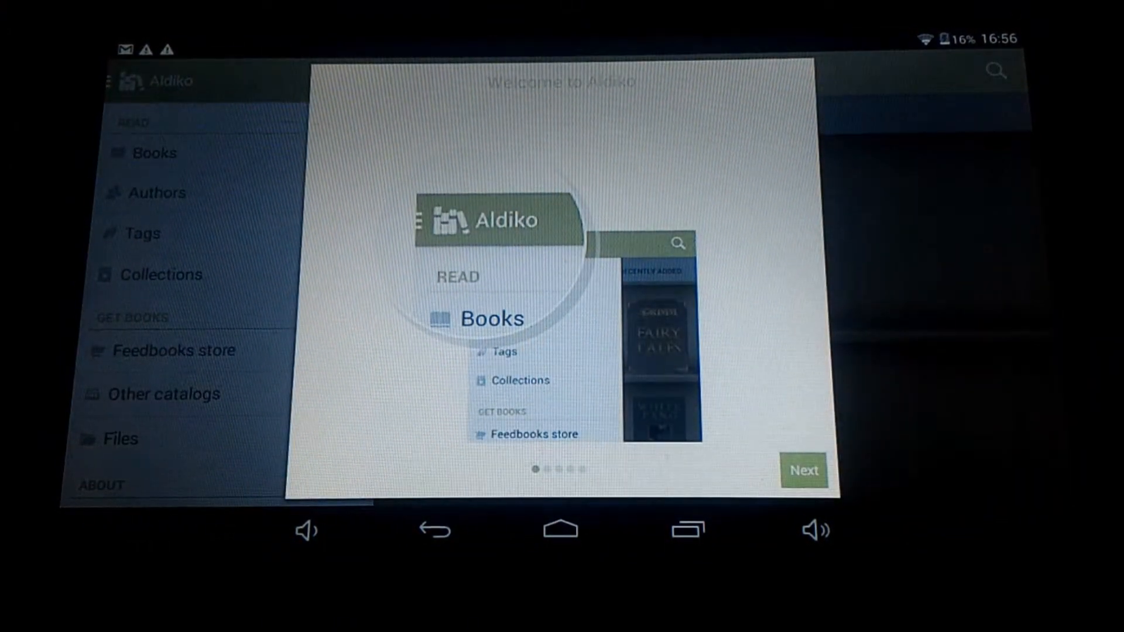
Step: Move through Aldiko's welcome tour and close the section panel to see the White Fang shelf
left_click(803, 471)
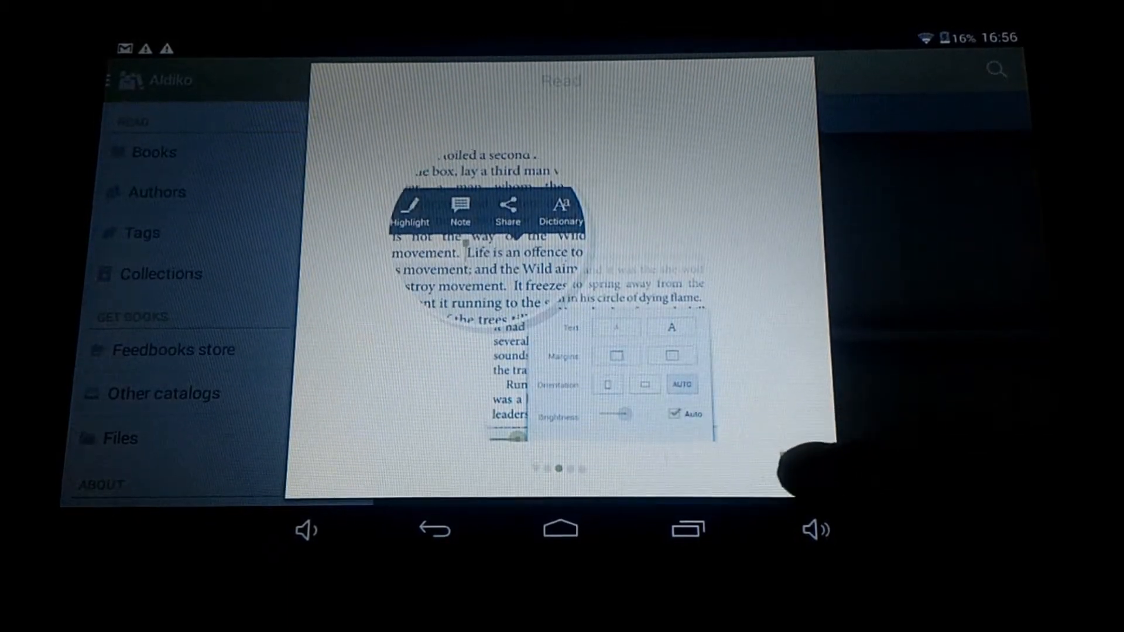
scroll("left", 3)
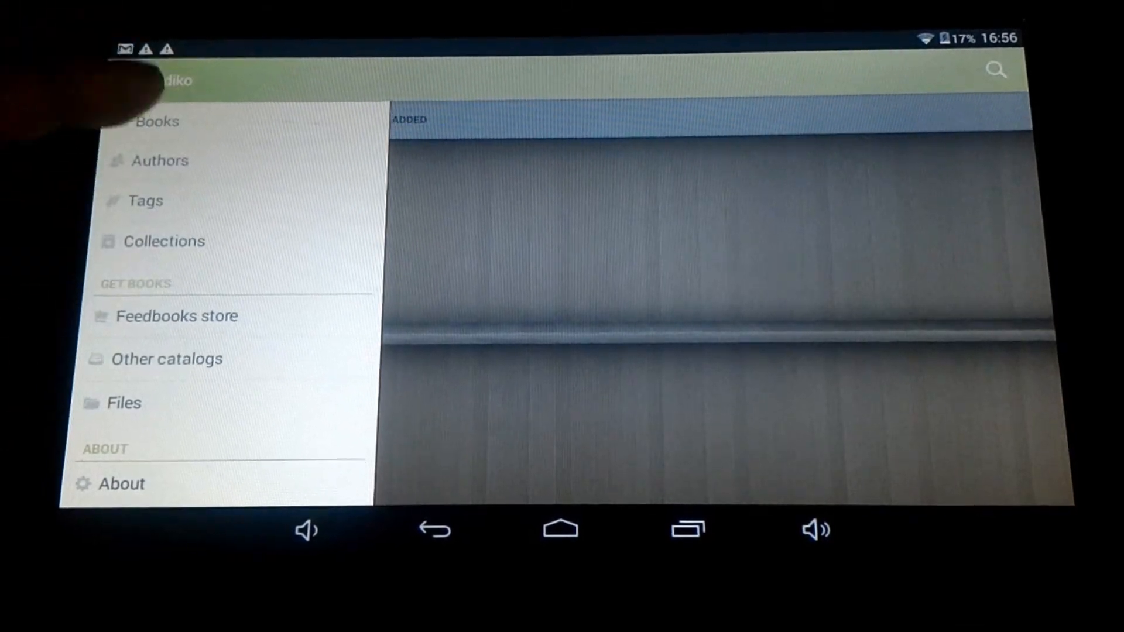
left_click(154, 121)
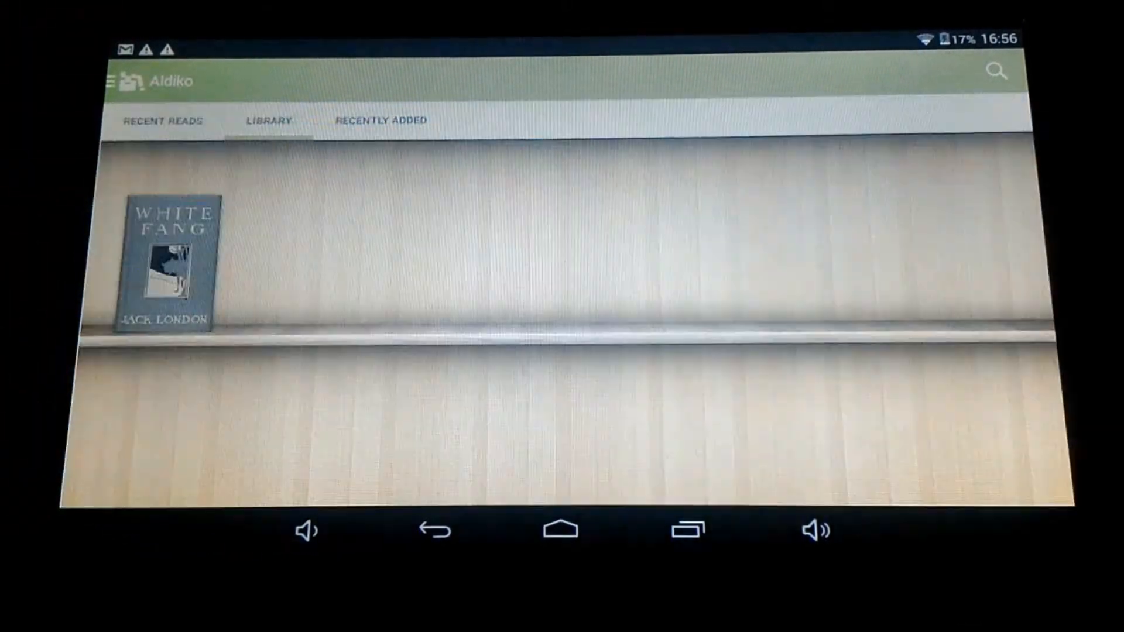
left_click(112, 81)
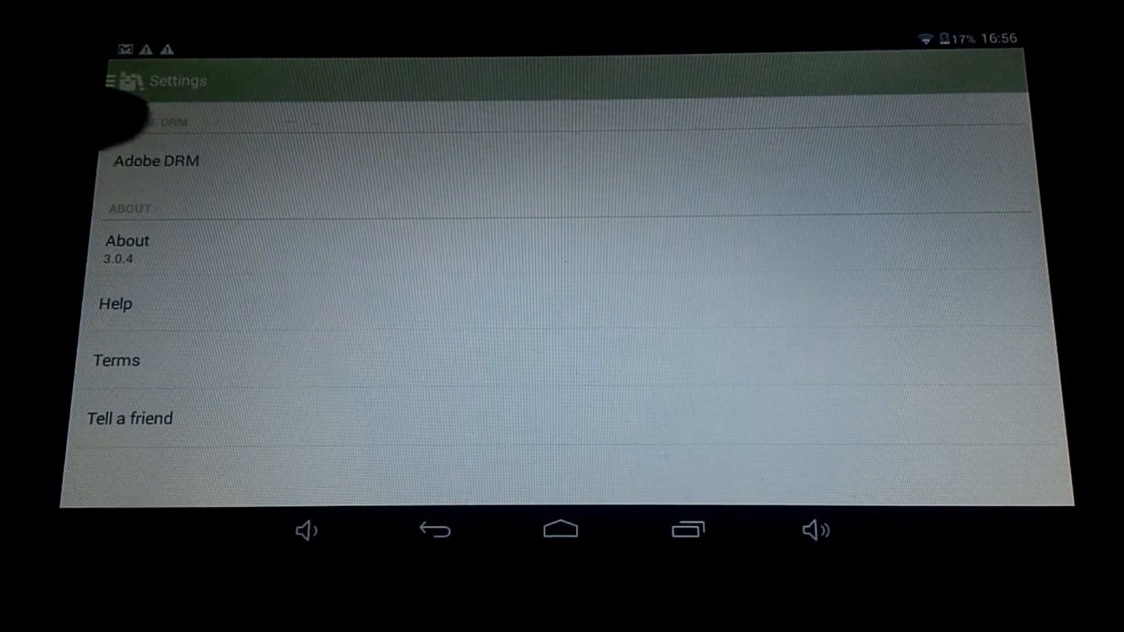
Step: Open Aldiko's Adobe DRM sign-in page and leave it without logging in
left_click(156, 161)
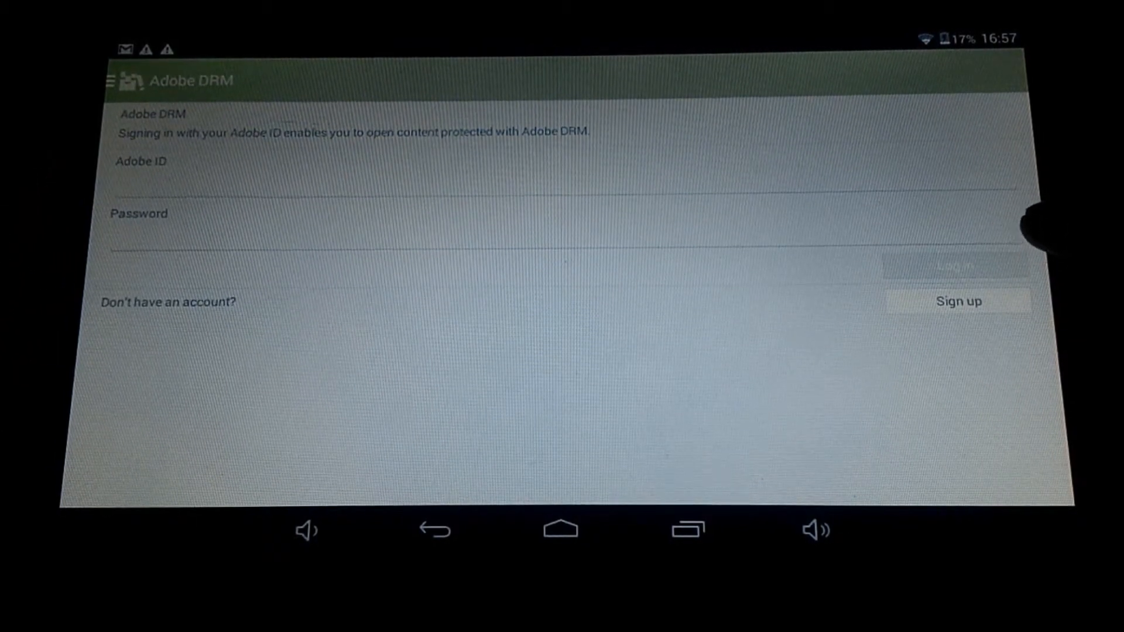
mouse_move(1003, 344)
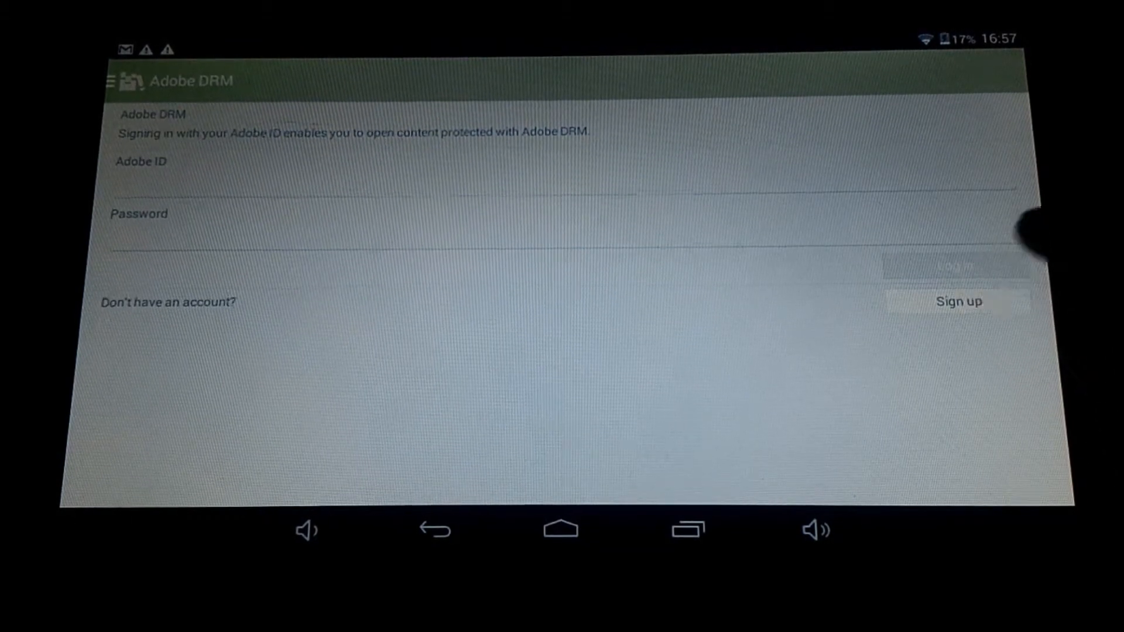
left_click(959, 301)
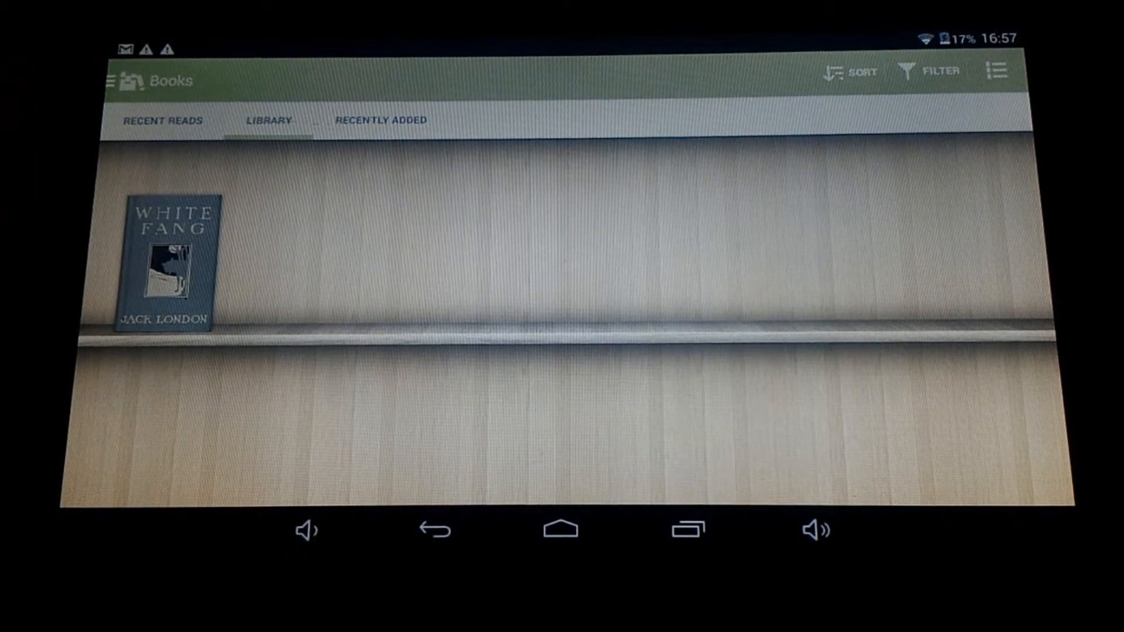
Step: Return to the Books shelf from the section panel, then reopen the panel and browse Files
left_click(115, 80)
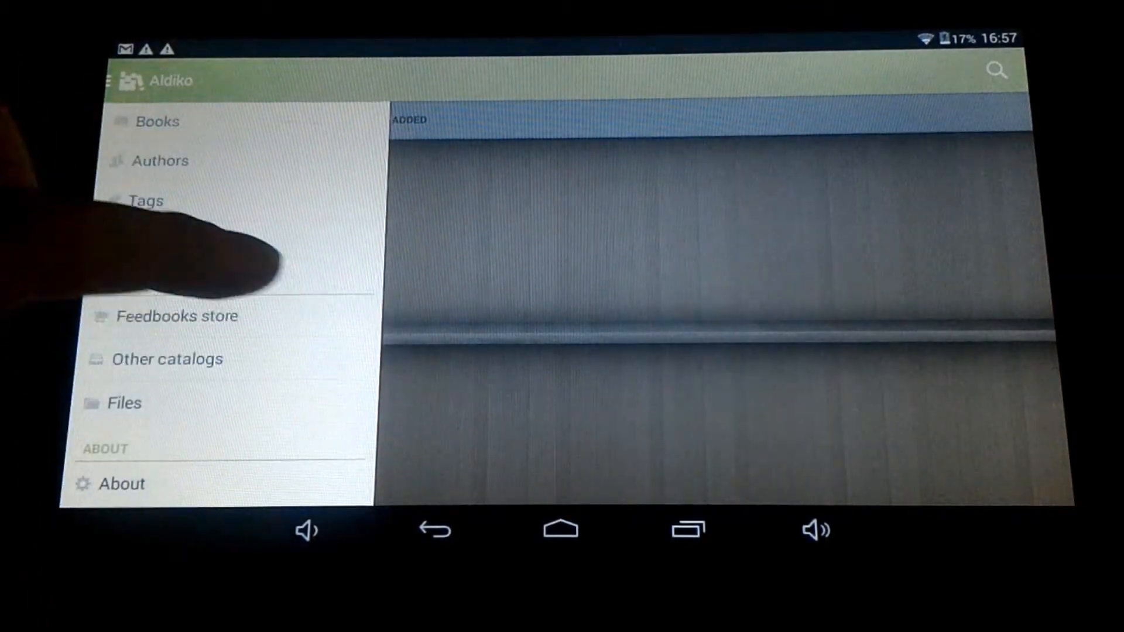
left_click(157, 120)
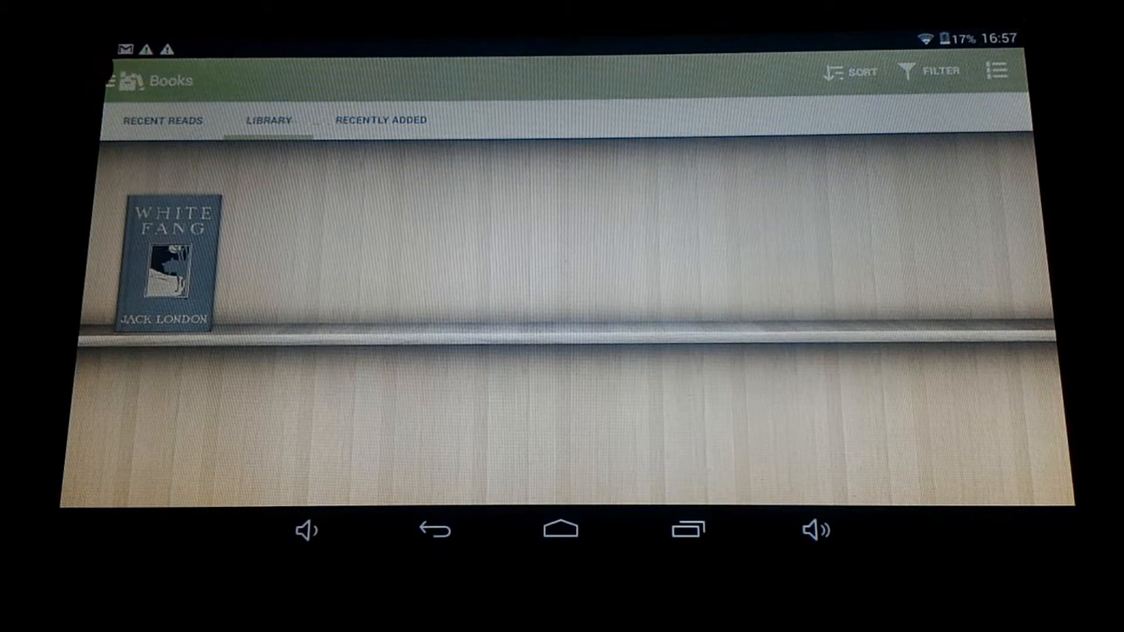
left_click(118, 79)
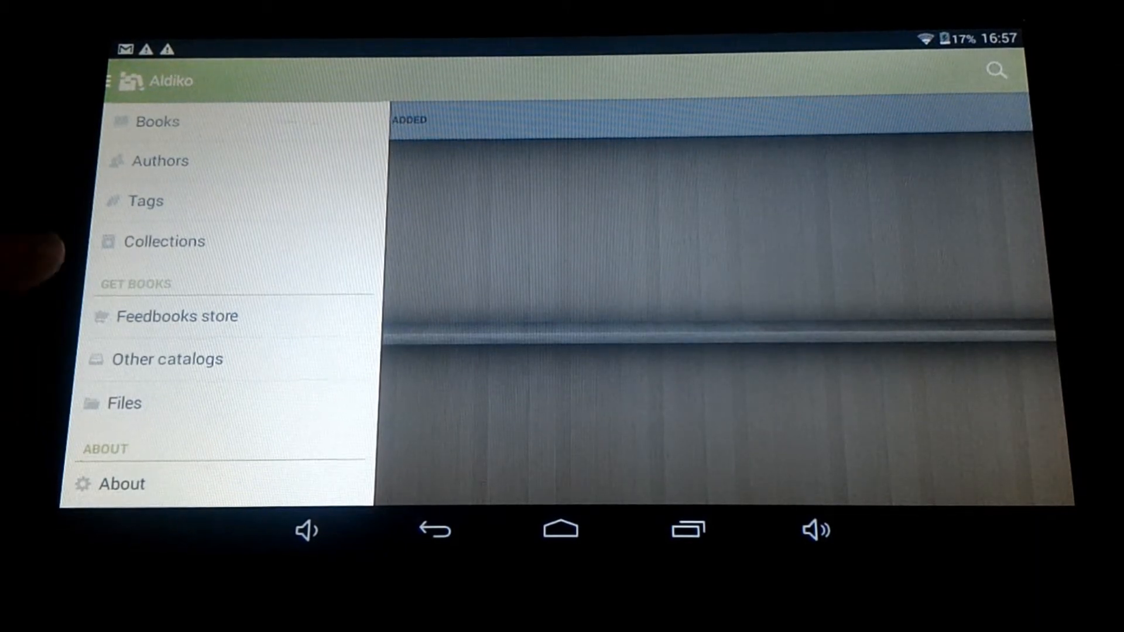
left_click(124, 403)
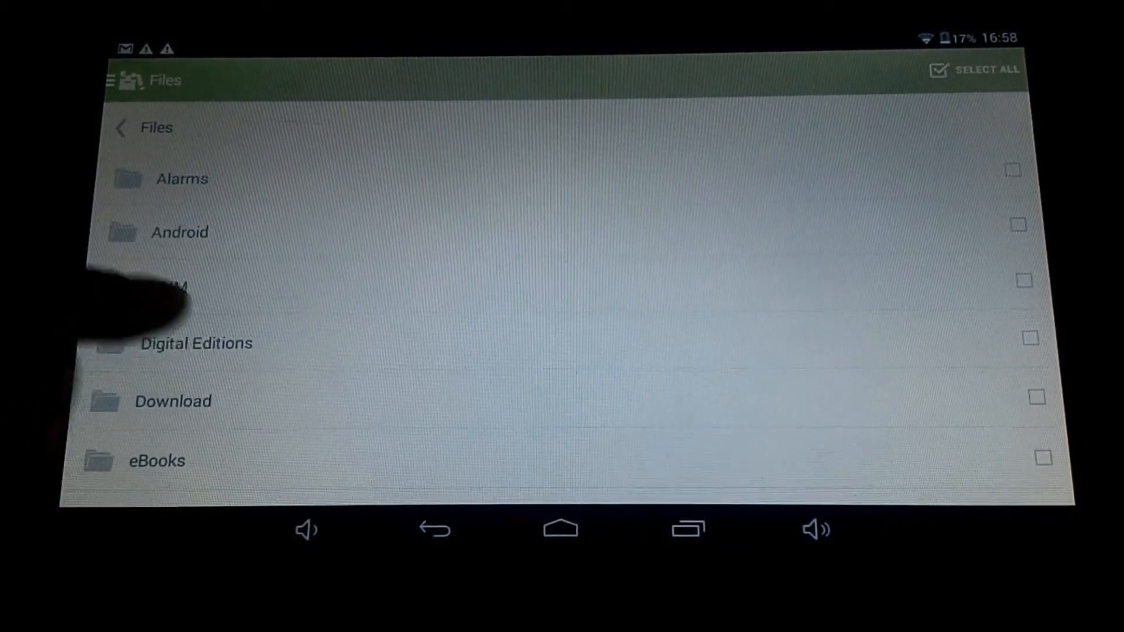
Step: Import White Fang.epub from eBooks > Jack London into the Aldiko bookshelf
left_click(195, 343)
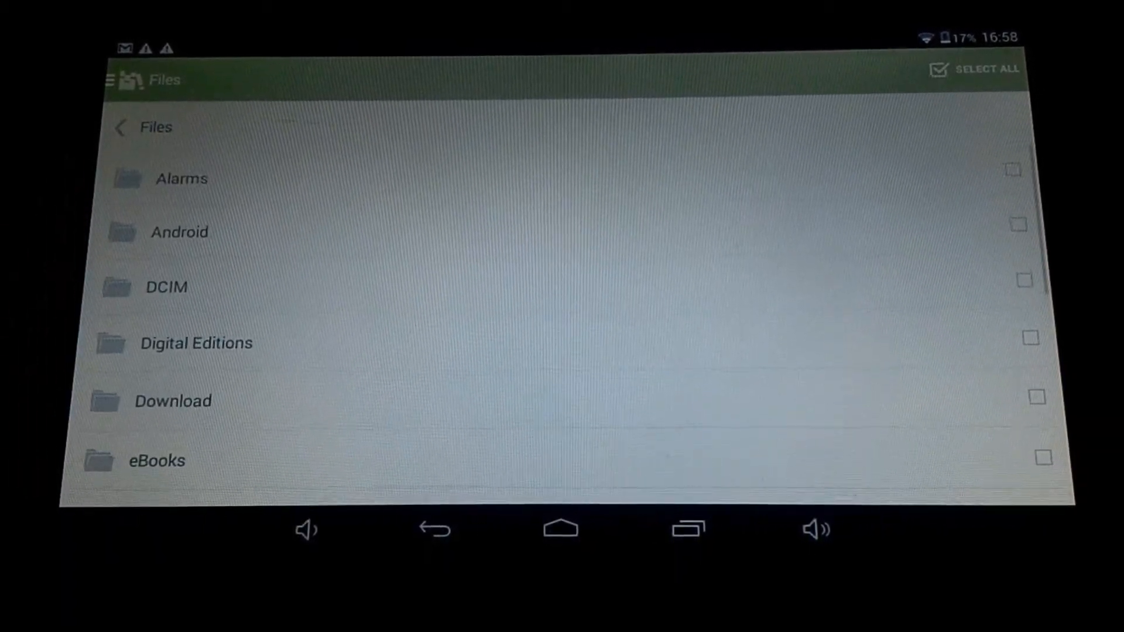
left_click(173, 400)
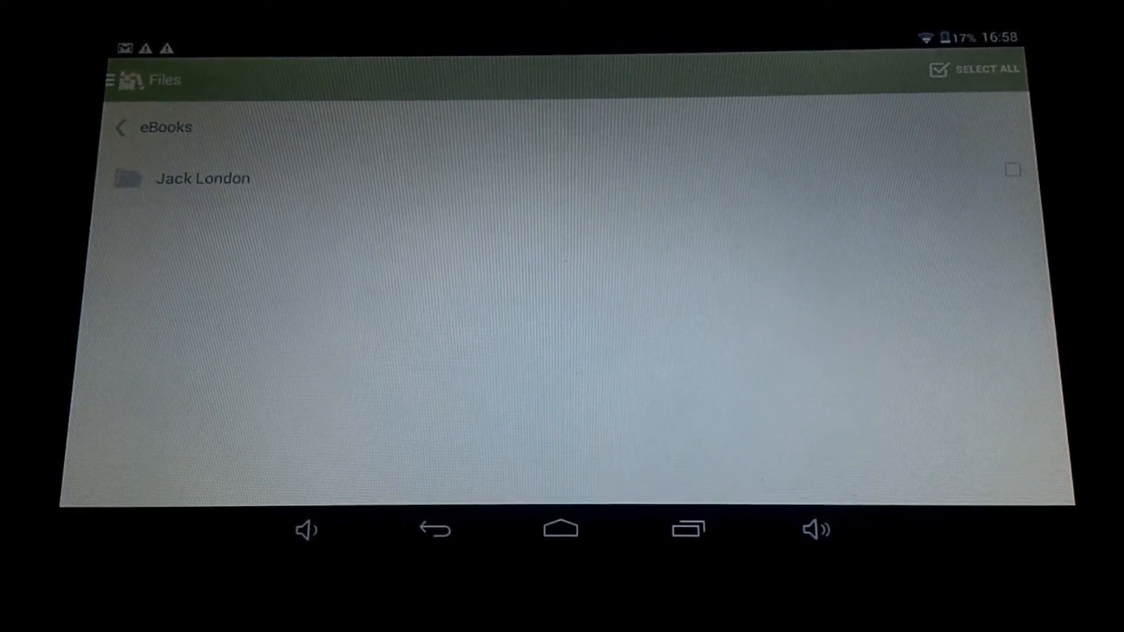
left_click(202, 178)
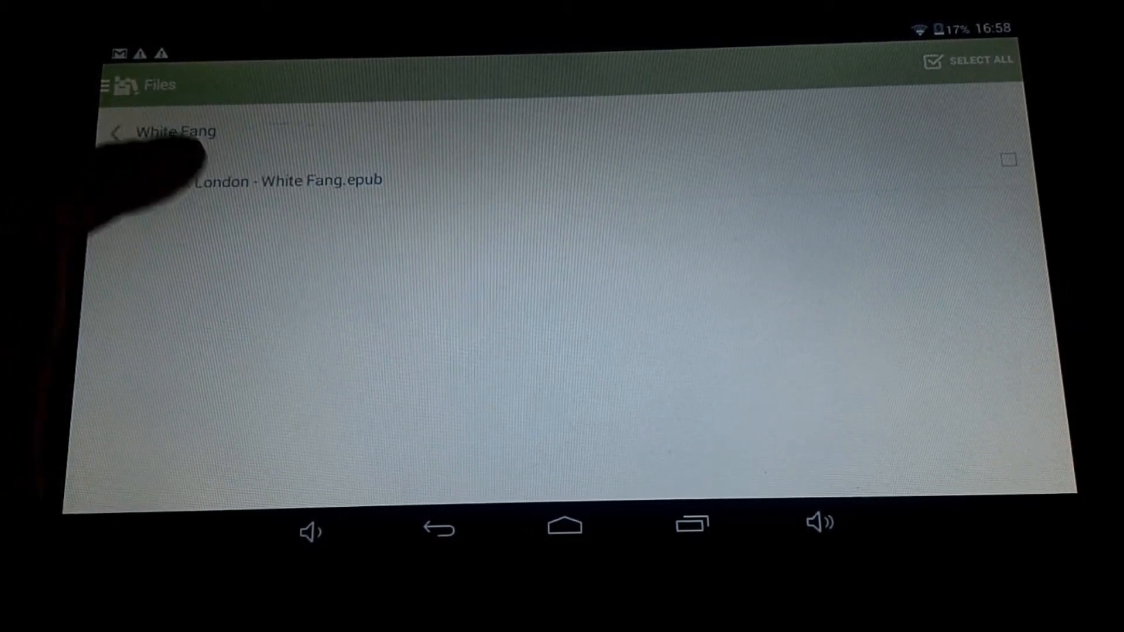
left_click(269, 181)
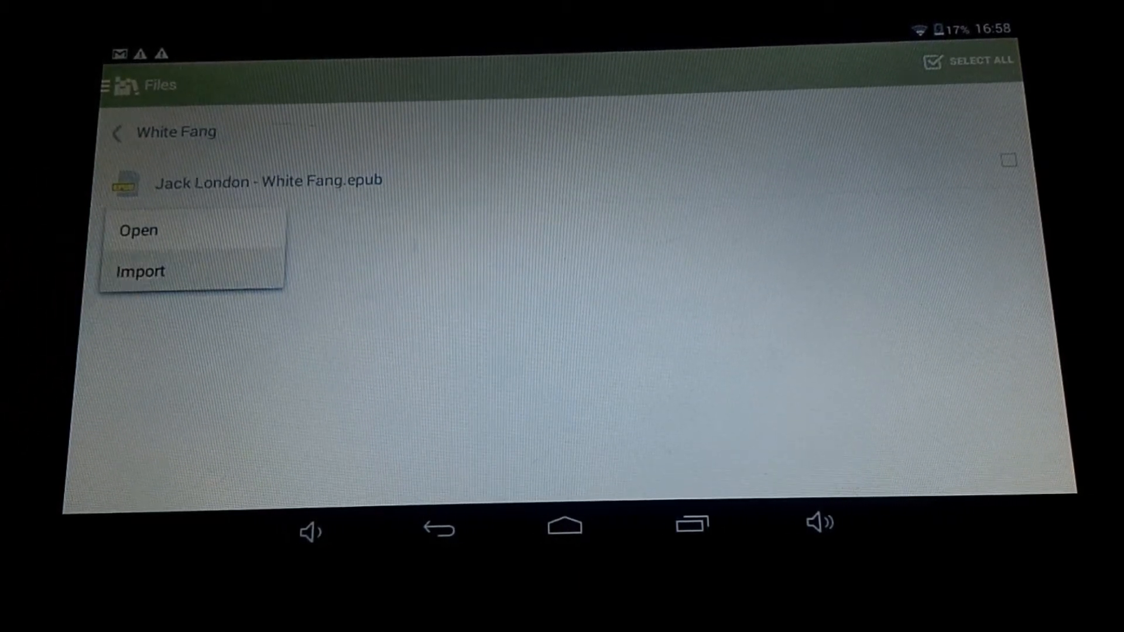
left_click(140, 271)
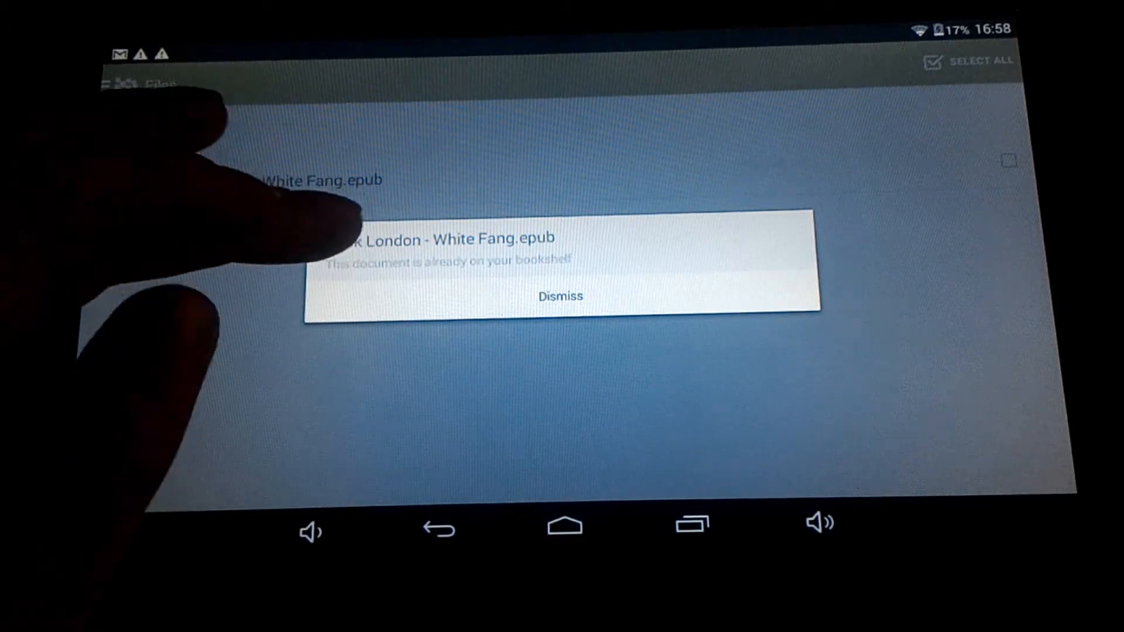
Step: Dismiss the already-on-bookshelf notice and go back to the Books shelf
left_click(561, 295)
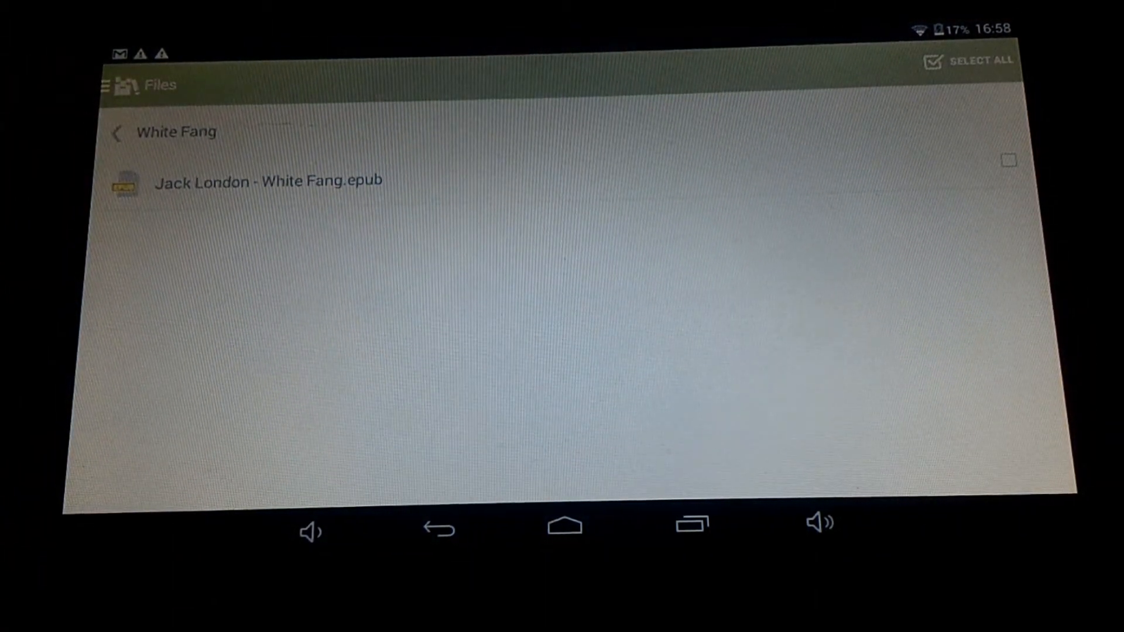
left_click(104, 84)
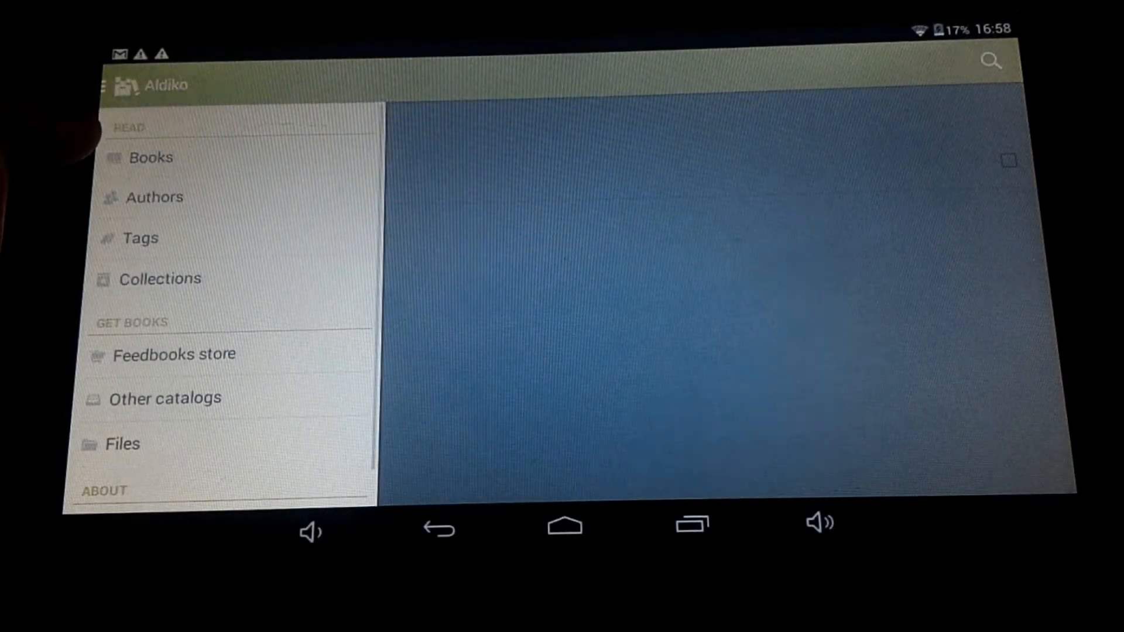
left_click(150, 157)
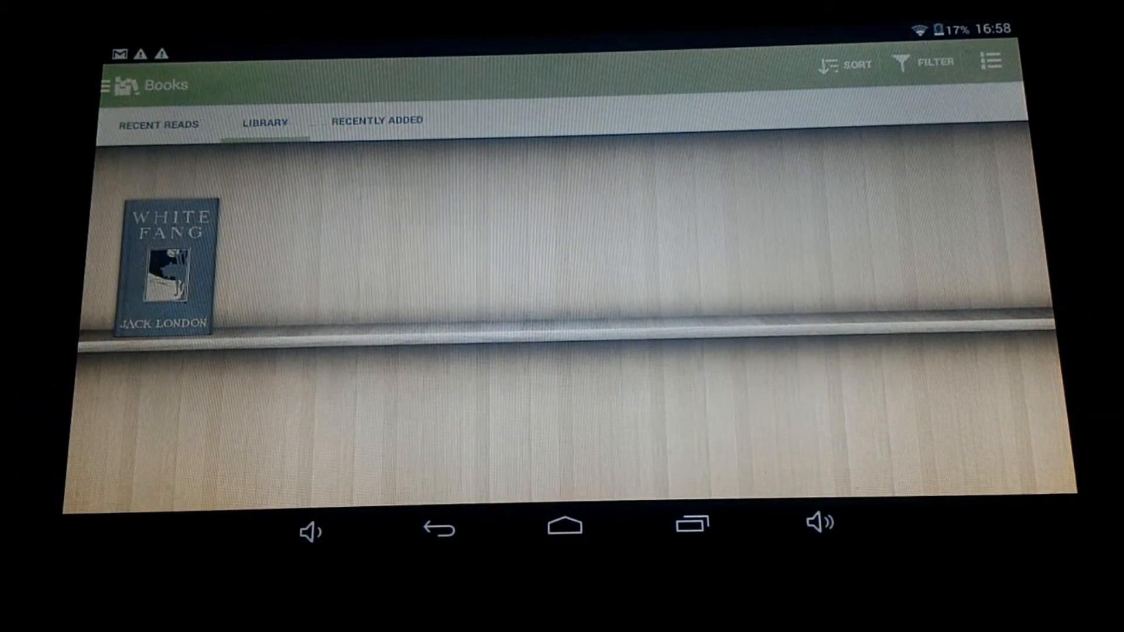
Step: Open White Fang from the Library shelf and scroll through its Jack London front-matter pages
left_click(166, 272)
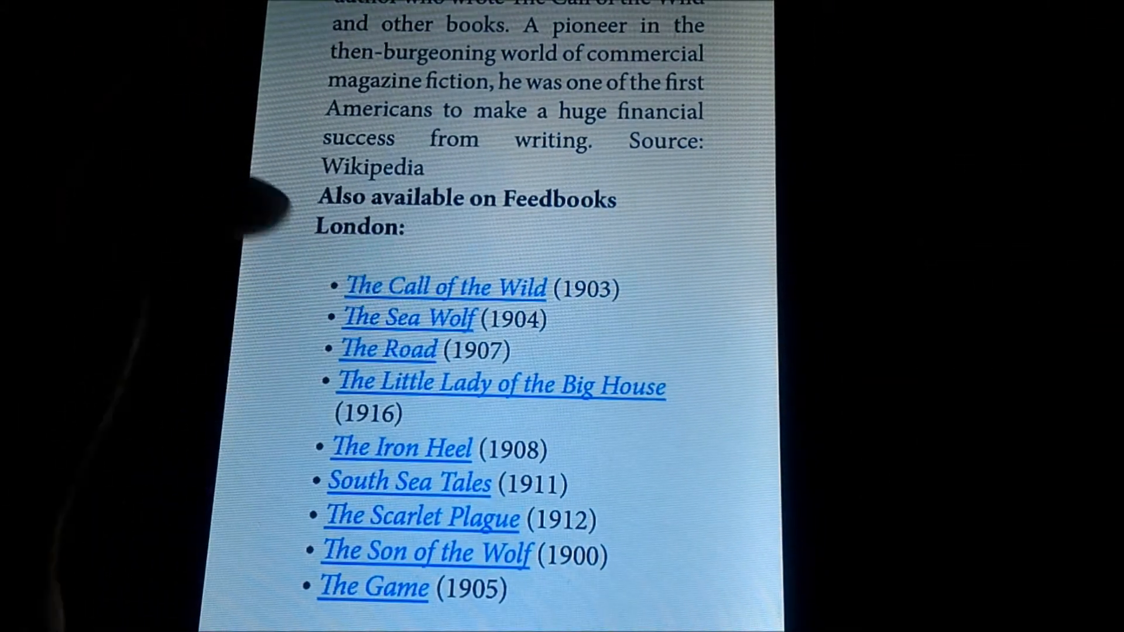
scroll("down", 3)
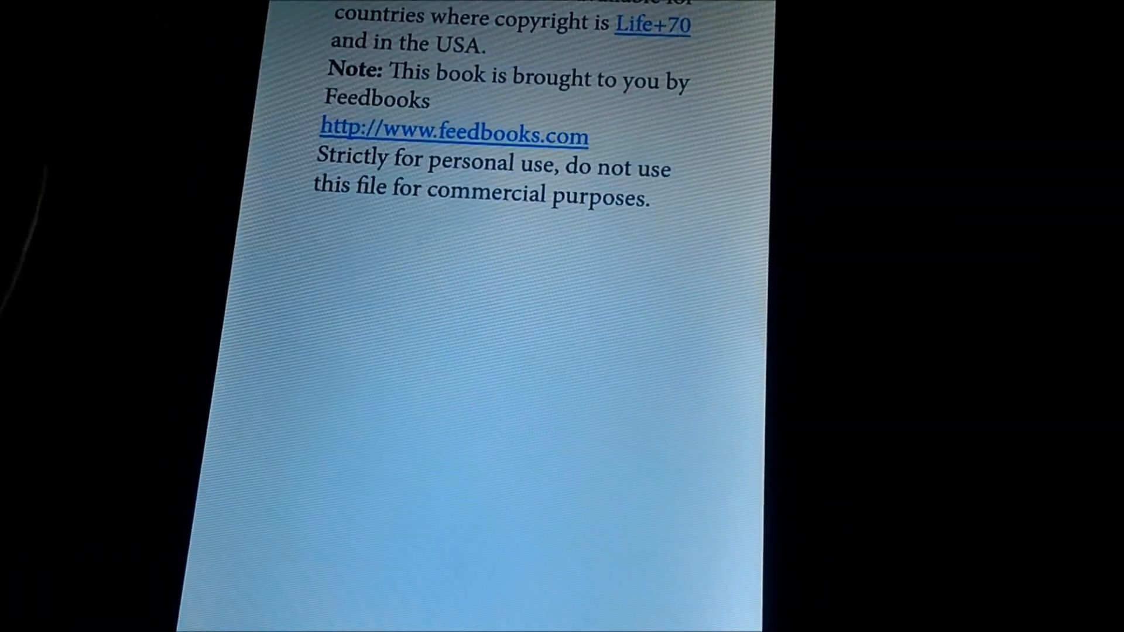